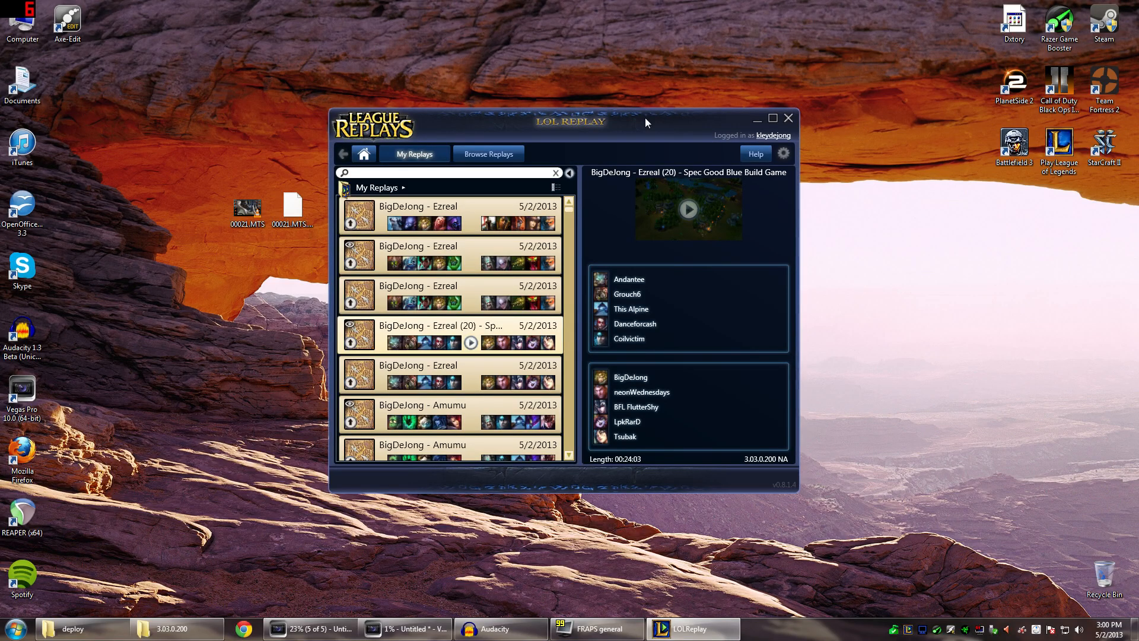
{"action": "mouse_move", "coordinate": [459, 224]}
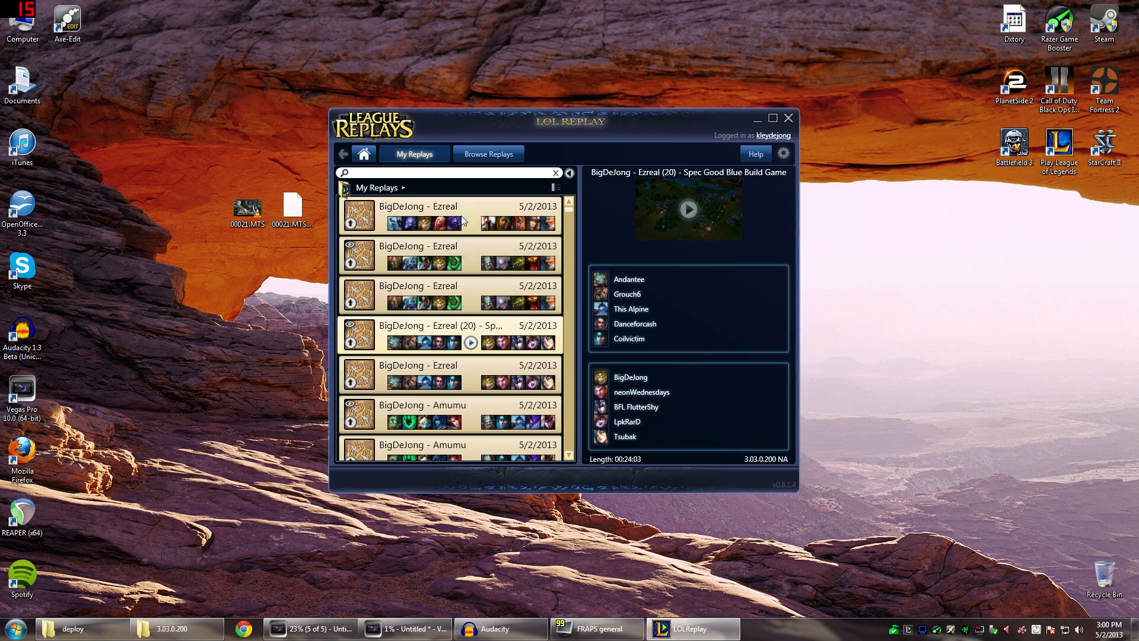
{"action": "mouse_move", "coordinate": [154, 448]}
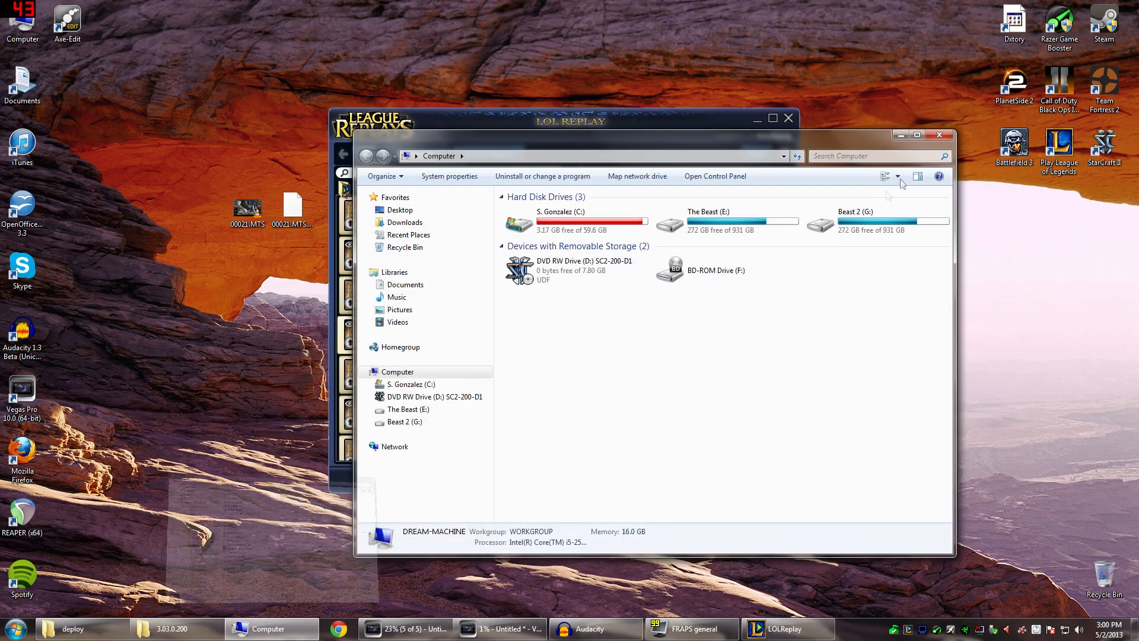
Browse into E:\Video Games on The Beast drive, then return to the drive list
{"action": "left_click", "coordinate": [788, 118]}
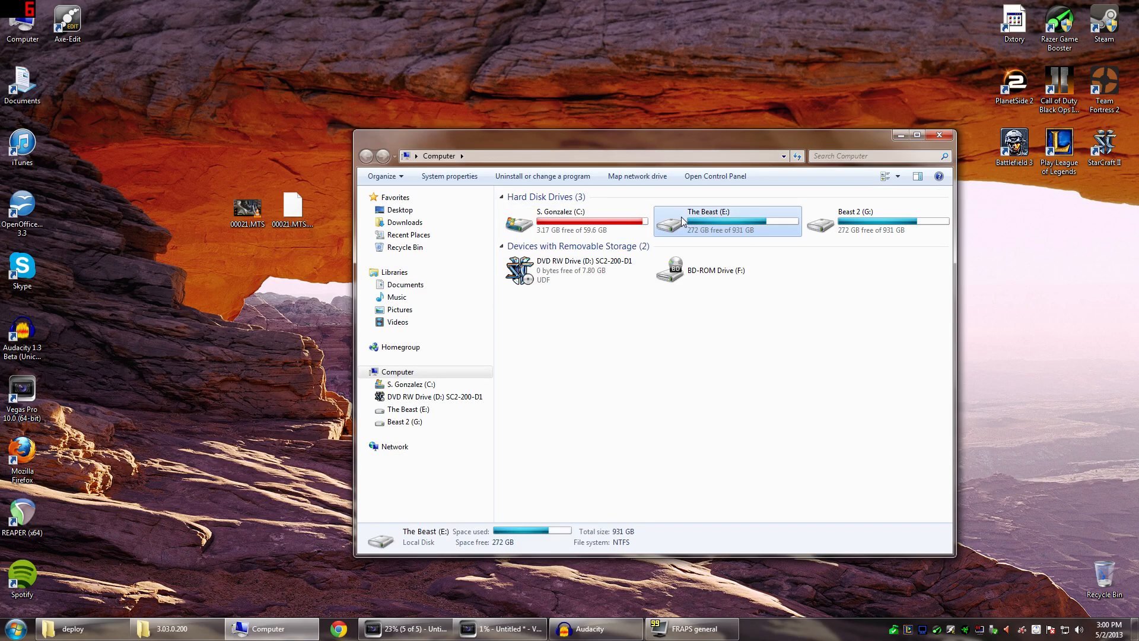
{"action": "double_click", "coordinate": [726, 222]}
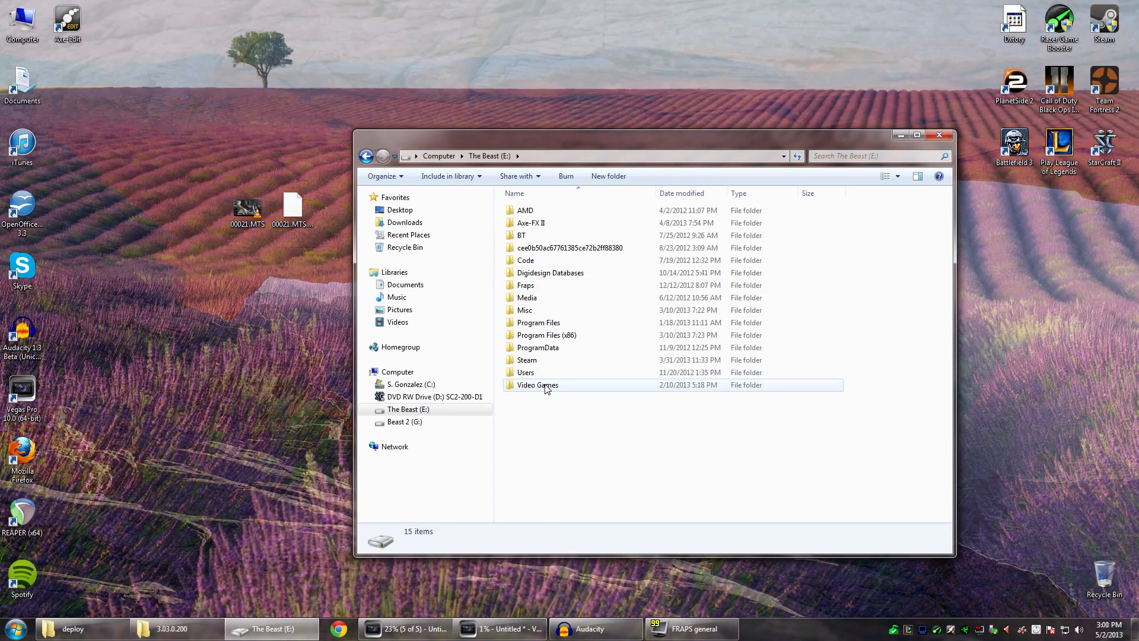
{"action": "double_click", "coordinate": [538, 385]}
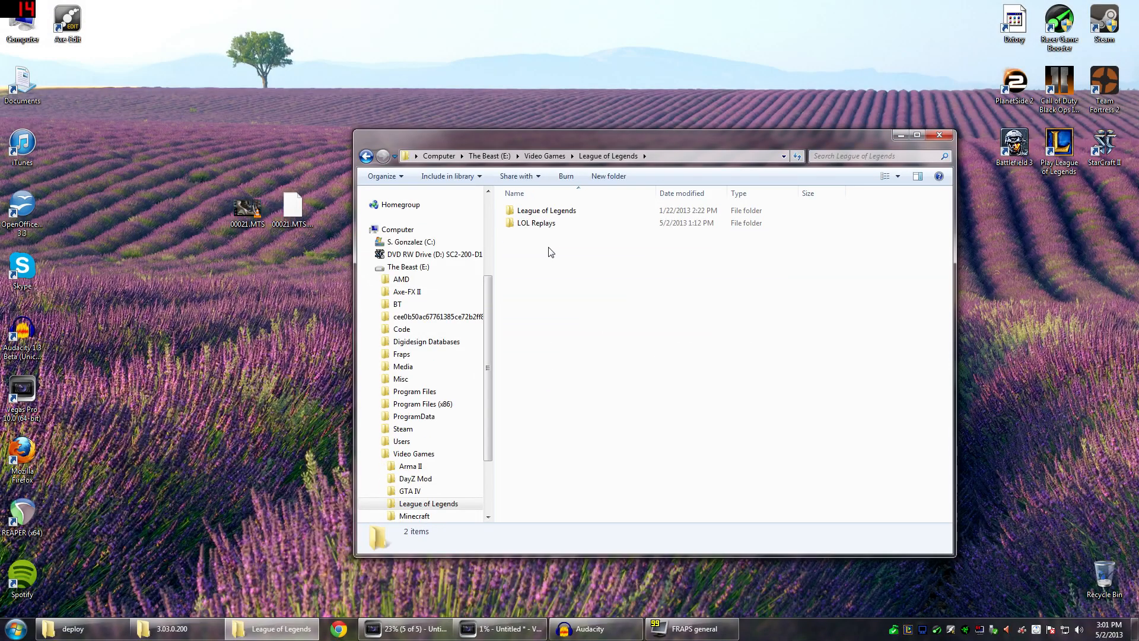
{"action": "double_click", "coordinate": [549, 210]}
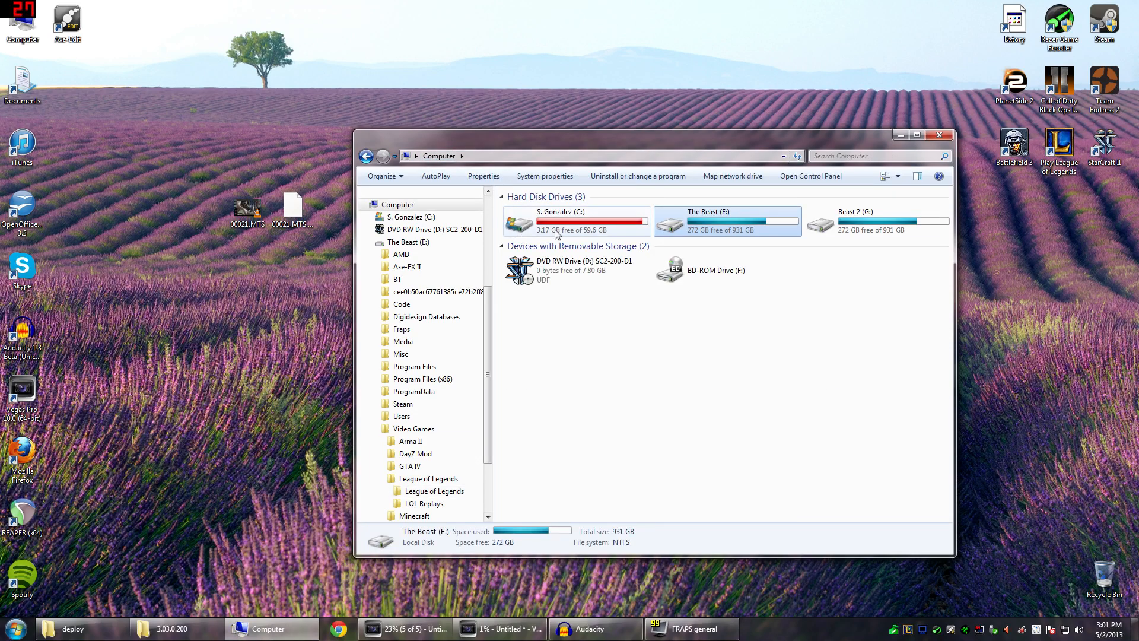
{"action": "double_click", "coordinate": [577, 220]}
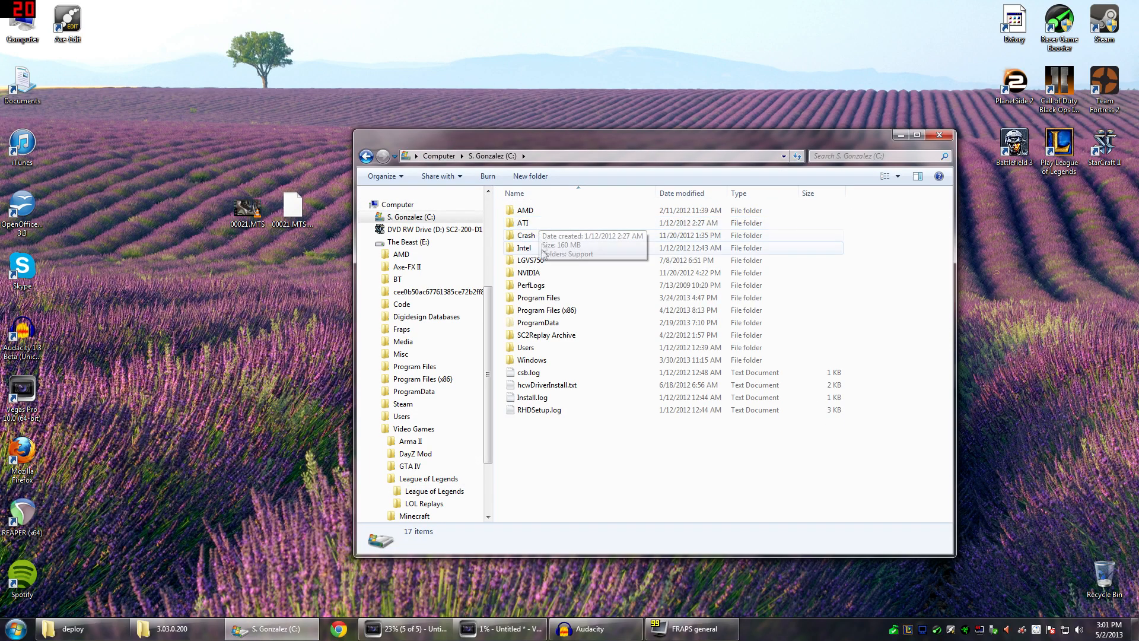
{"action": "double_click", "coordinate": [545, 309]}
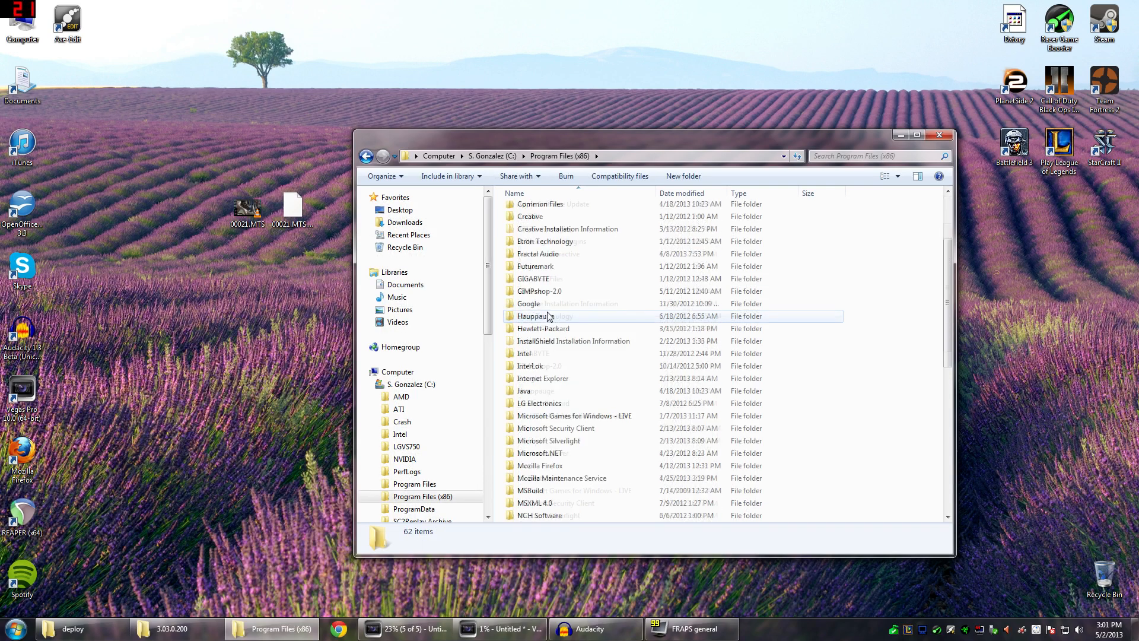
{"action": "scroll", "scroll_direction": "down", "scroll_amount": 3}
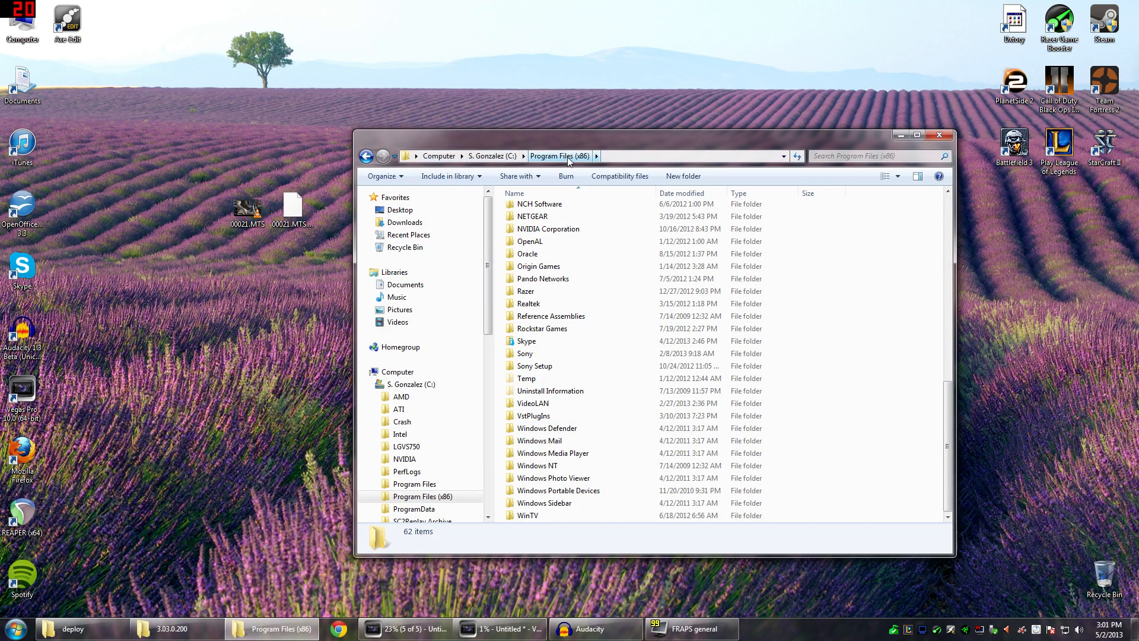
{"action": "mouse_move", "coordinate": [440, 155]}
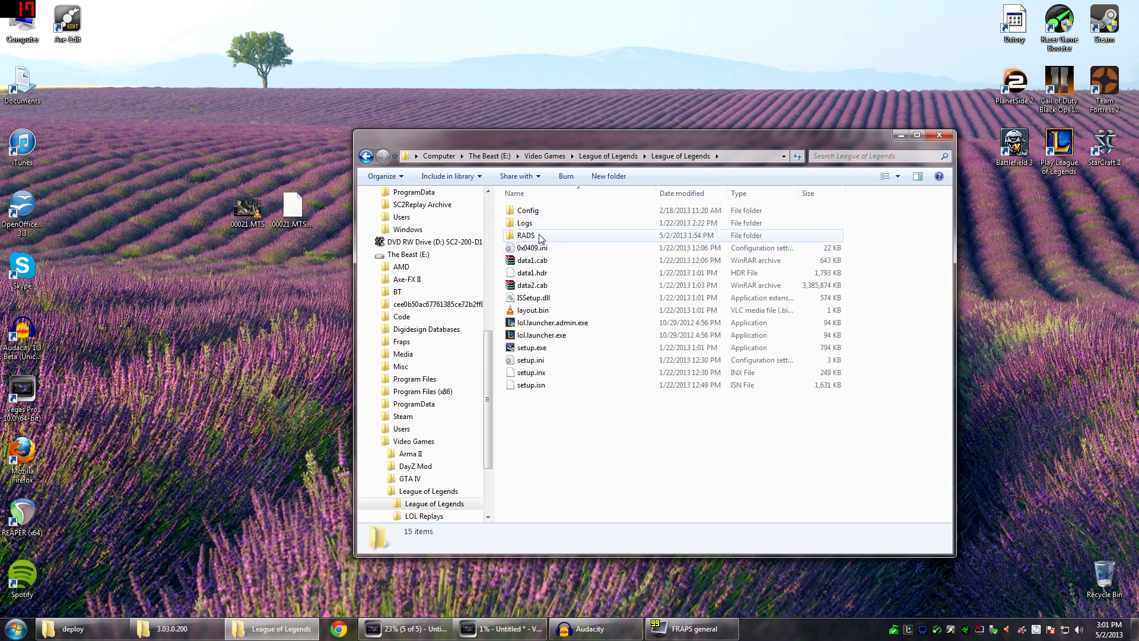
Descend through RADS > projects > lol_game_client > releases
{"action": "double_click", "coordinate": [526, 235]}
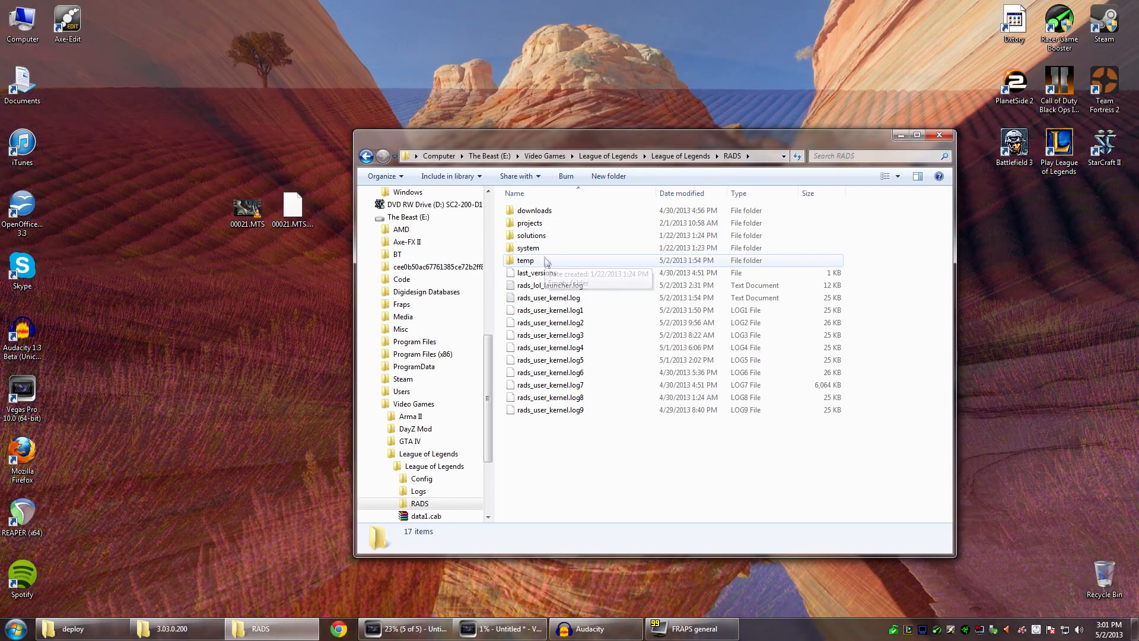
{"action": "double_click", "coordinate": [530, 223]}
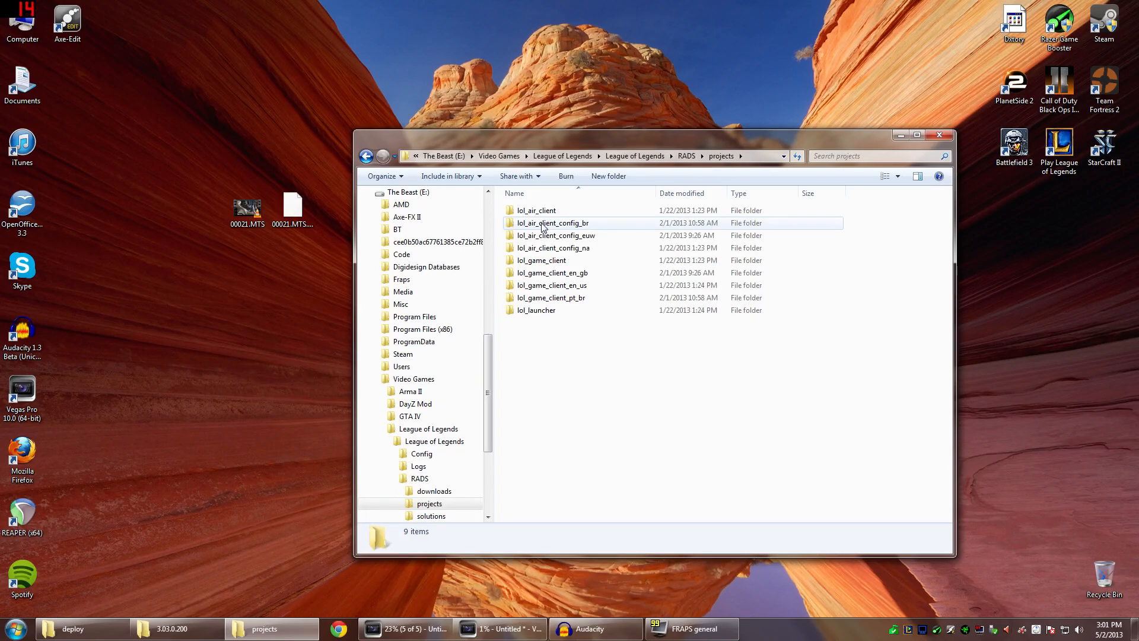
{"action": "left_click", "coordinate": [541, 260]}
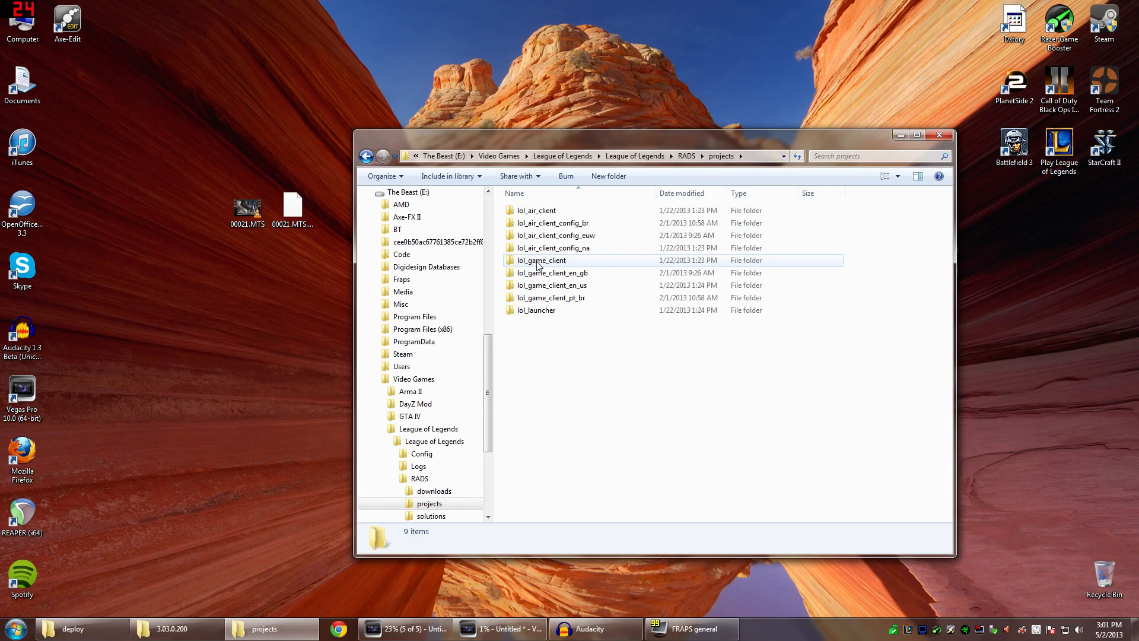
{"action": "double_click", "coordinate": [540, 260]}
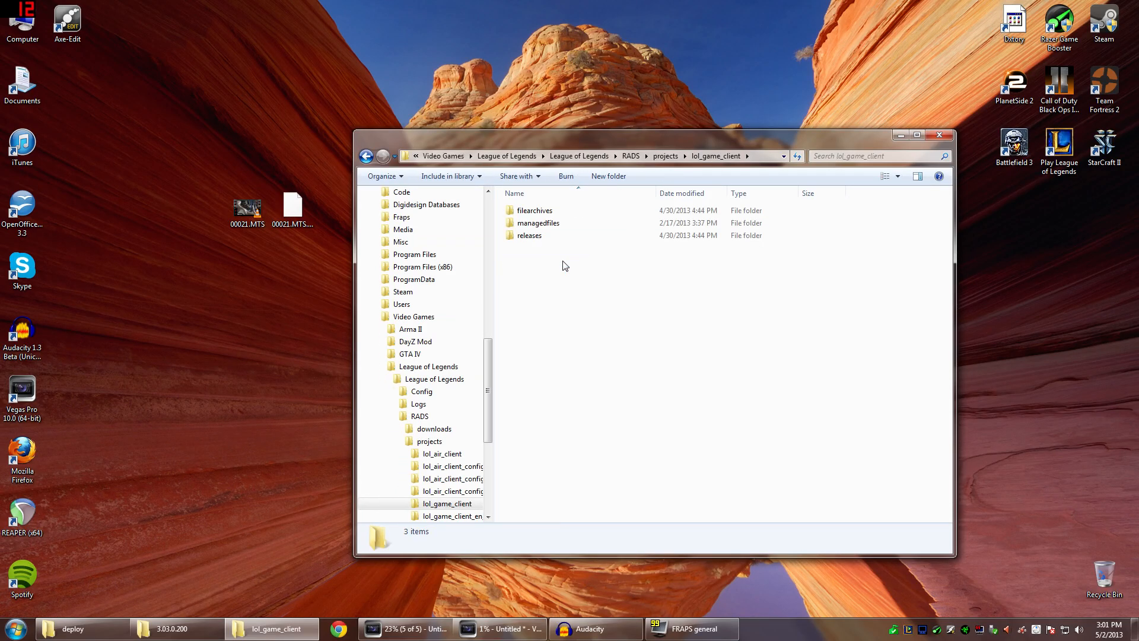
{"action": "left_click", "coordinate": [529, 235]}
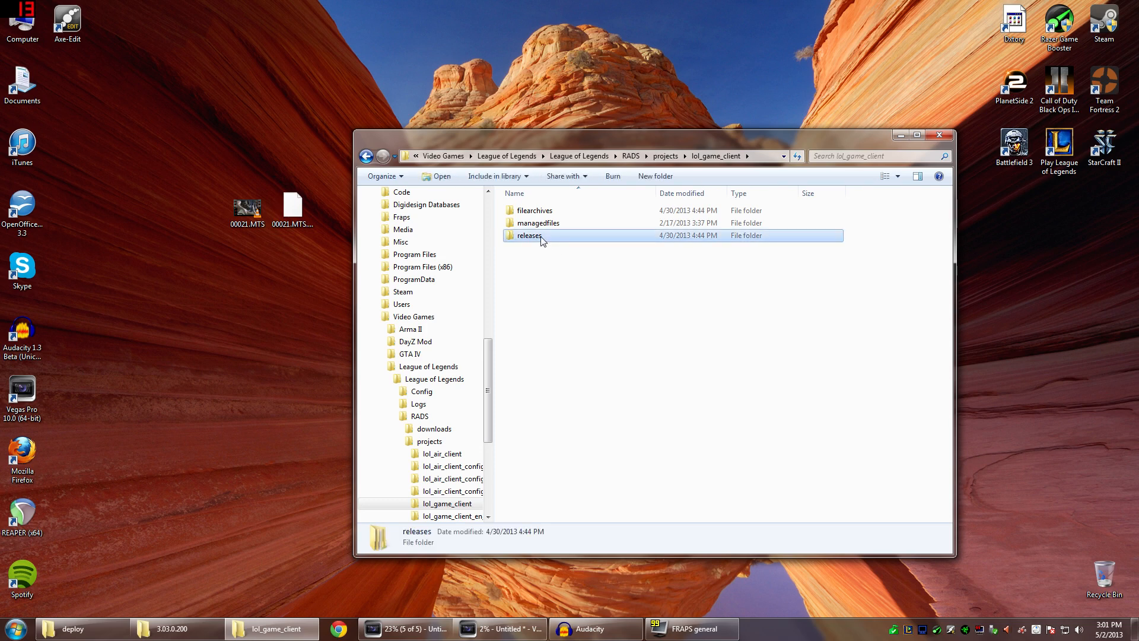
{"action": "double_click", "coordinate": [529, 235]}
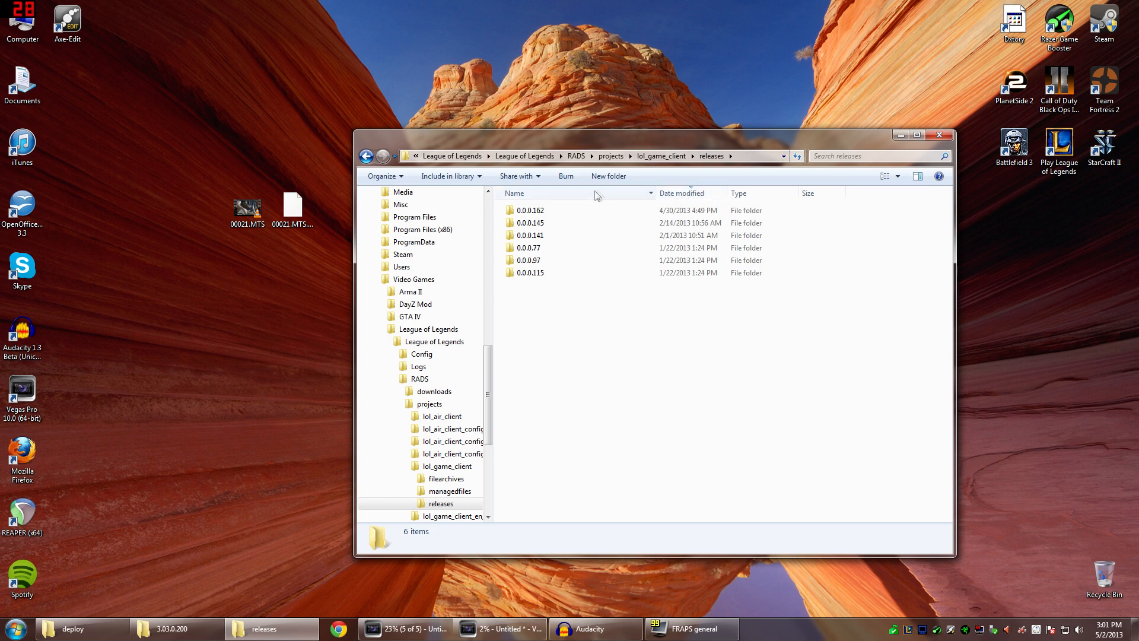
{"action": "mouse_move", "coordinate": [723, 277]}
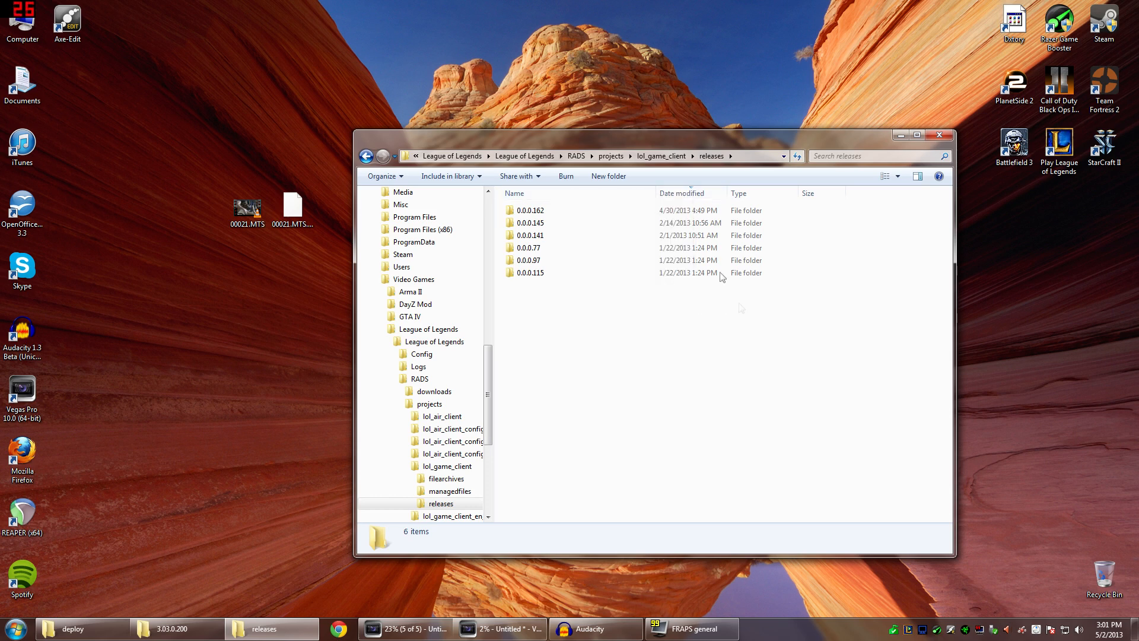
{"action": "mouse_move", "coordinate": [529, 210]}
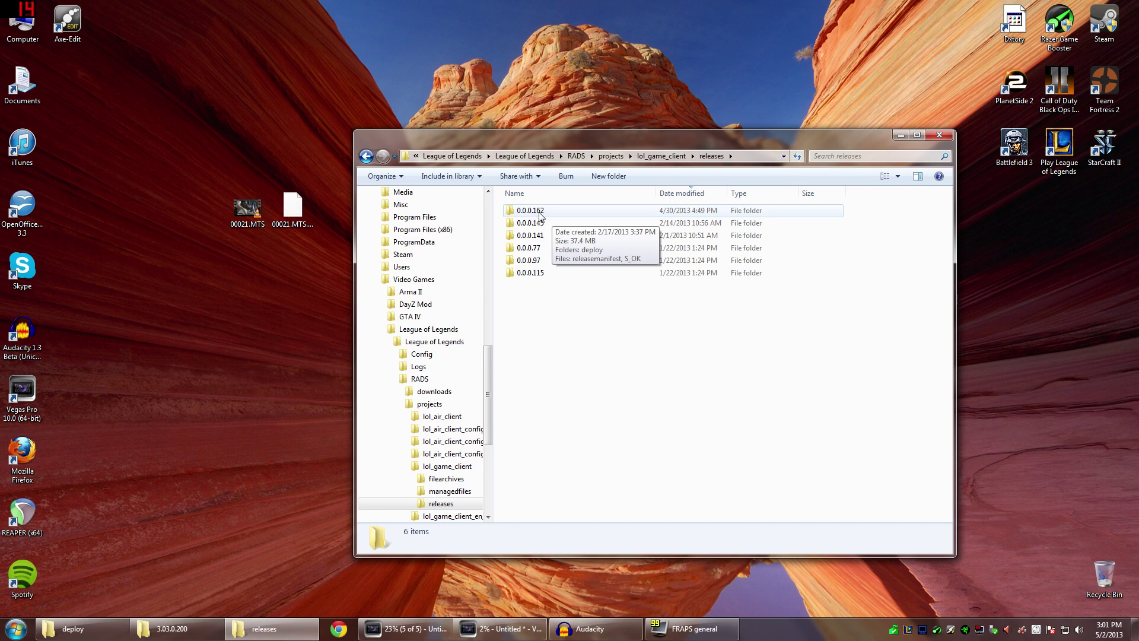
Locate League of Legends.exe in the 0.0.0.162 deploy folder and bring up its file actions
{"action": "double_click", "coordinate": [529, 210]}
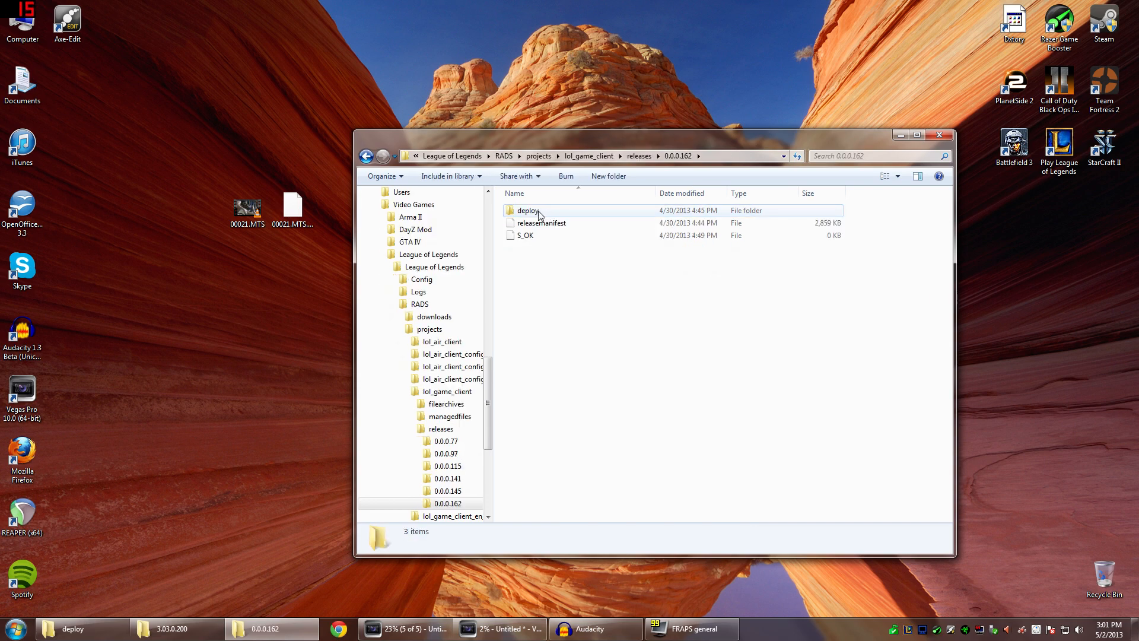
{"action": "double_click", "coordinate": [528, 210]}
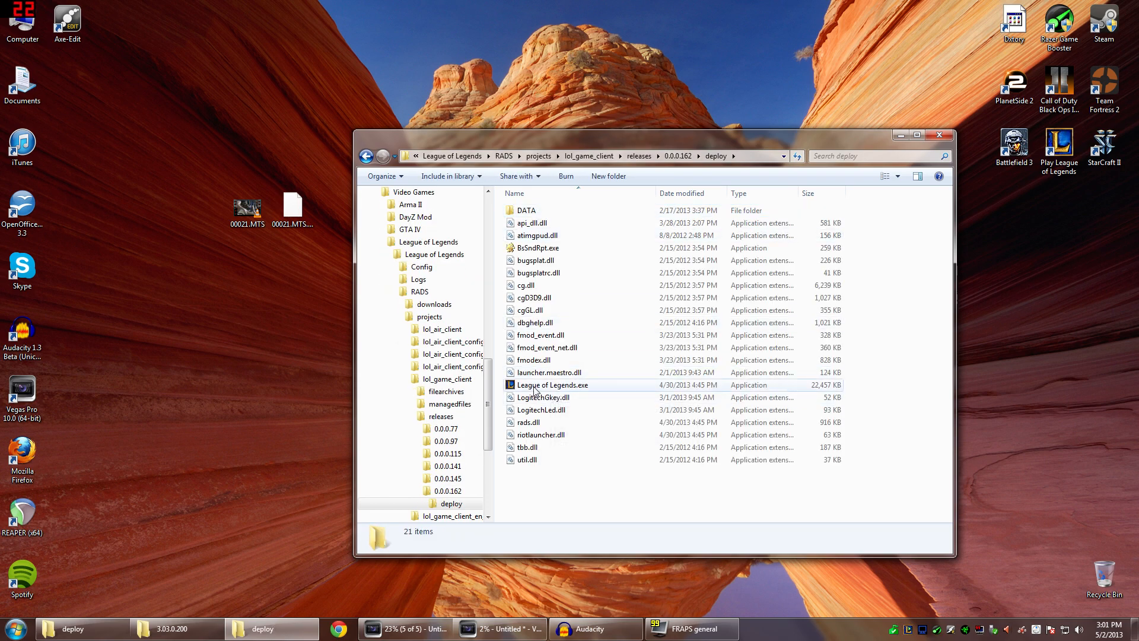
{"action": "left_click", "coordinate": [552, 385]}
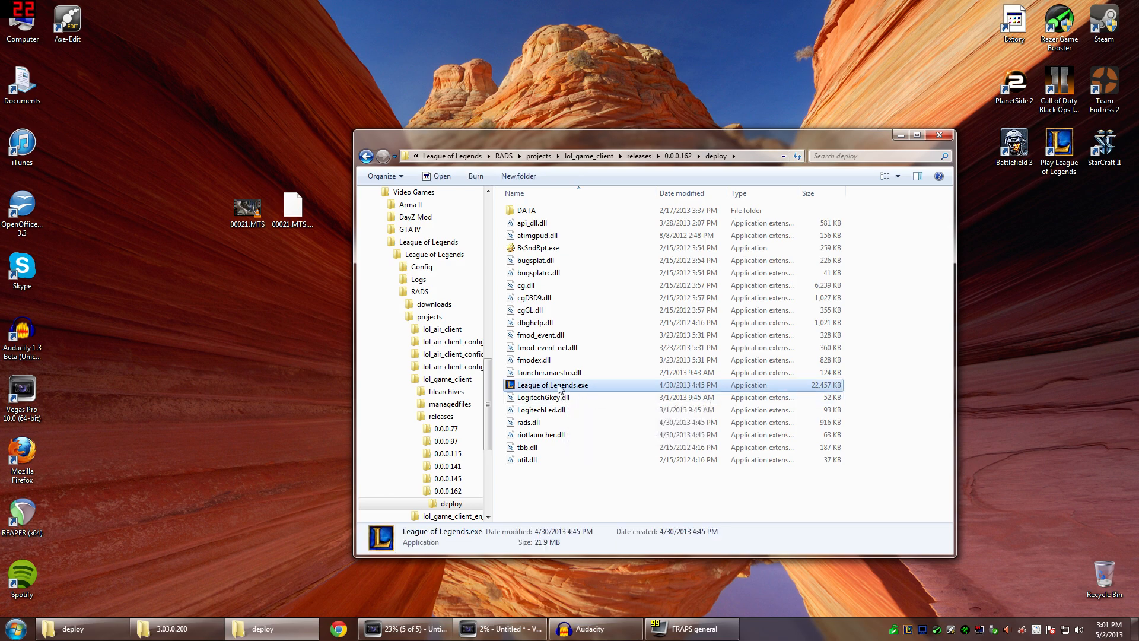
{"action": "right_click", "coordinate": [553, 385]}
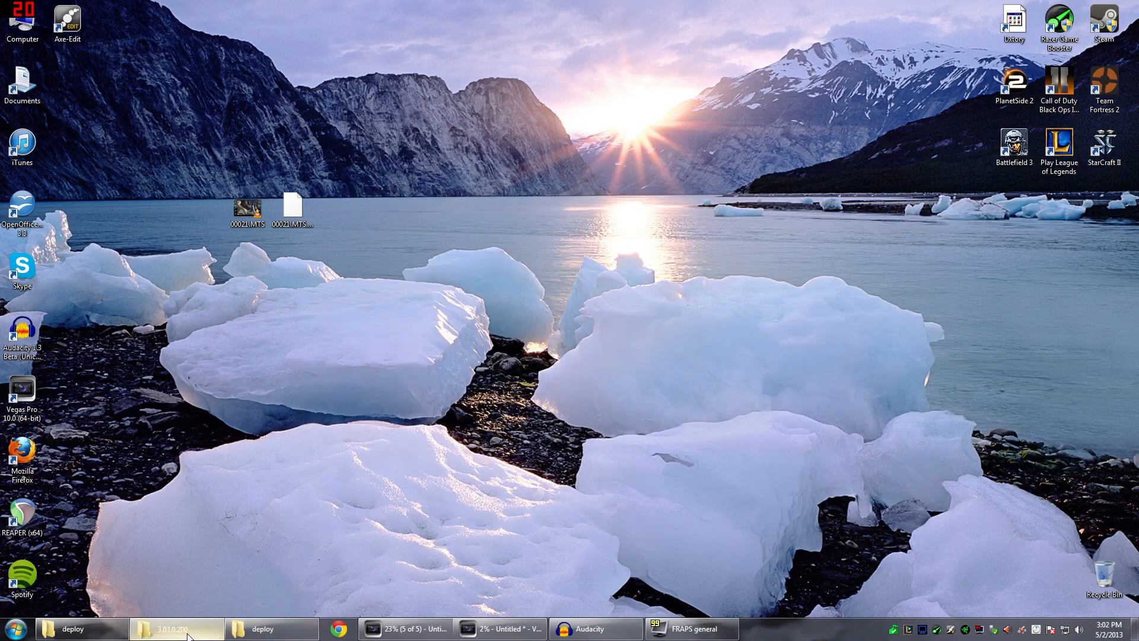
Check the 3.03.0.200 data folder window, then go to the LOLReplay folder in Documents
{"action": "left_click", "coordinate": [175, 629]}
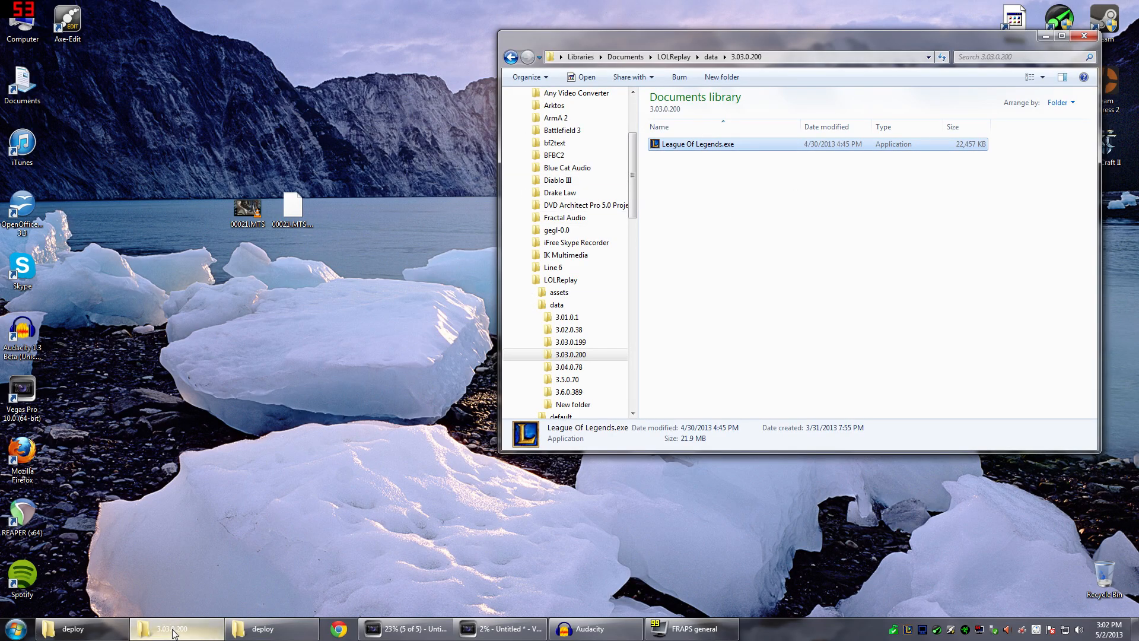
{"action": "left_click", "coordinate": [1061, 37]}
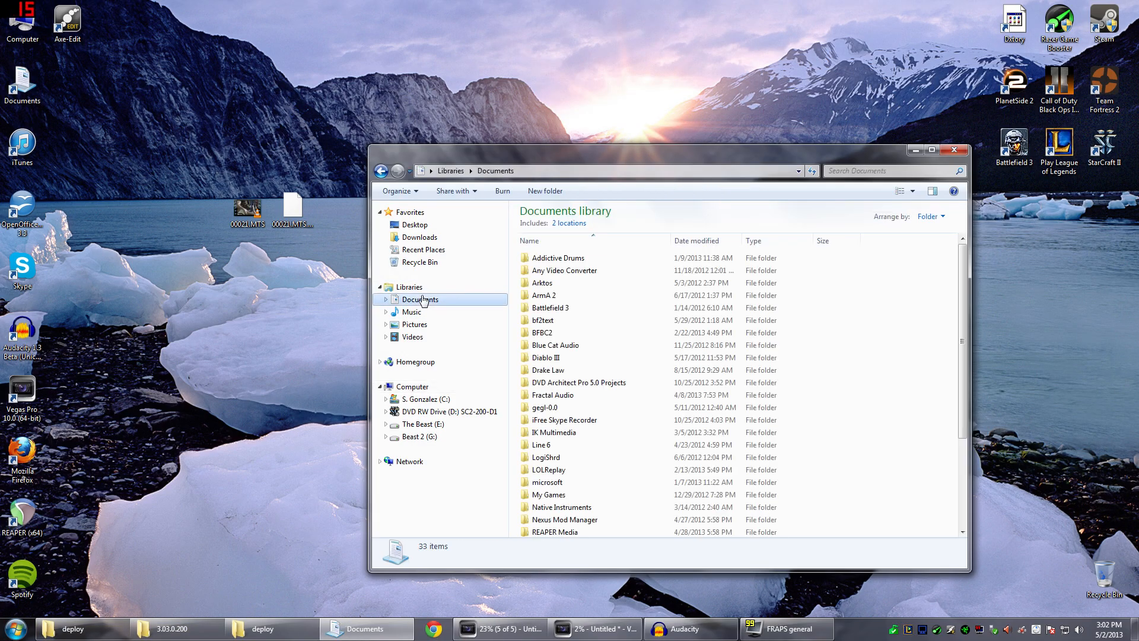
{"action": "mouse_move", "coordinate": [547, 470]}
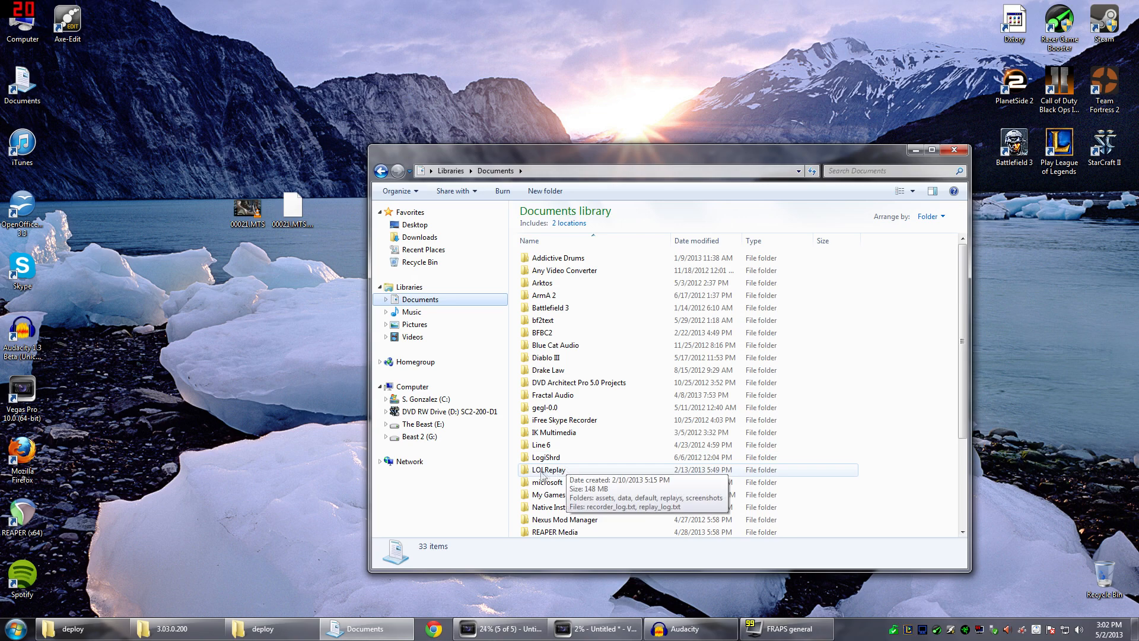
{"action": "double_click", "coordinate": [549, 470]}
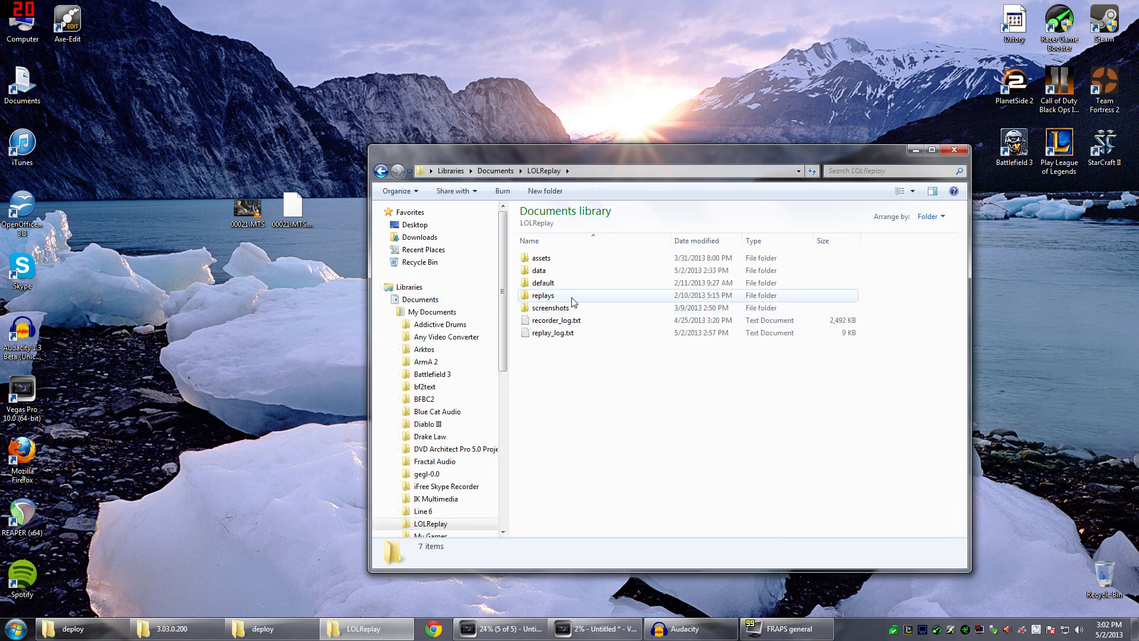
{"action": "mouse_move", "coordinate": [569, 300]}
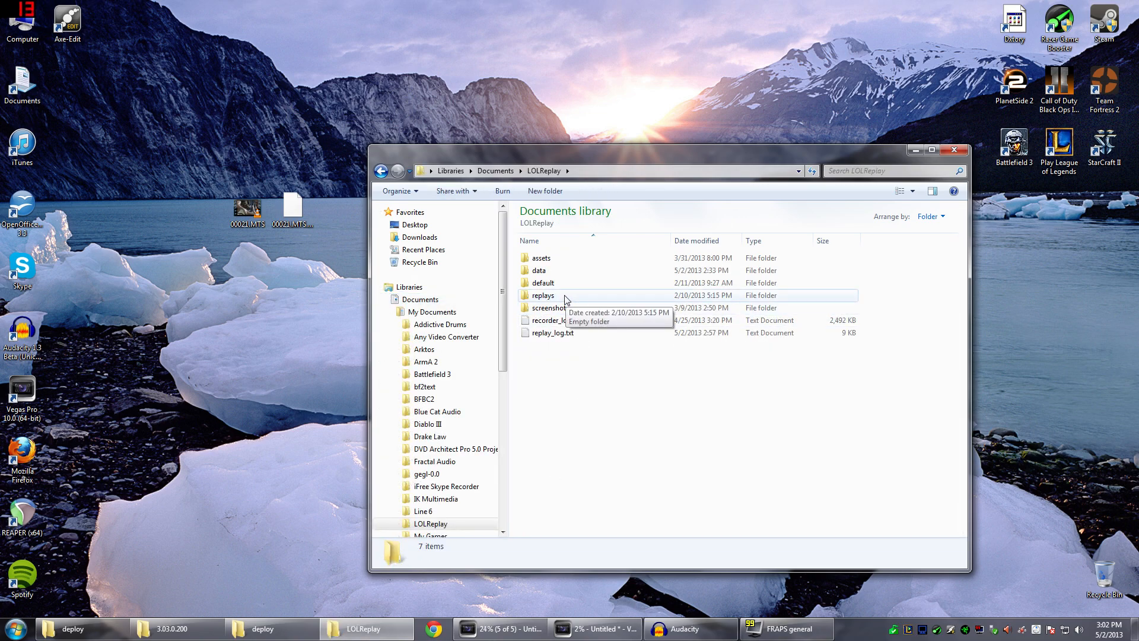
{"action": "left_click", "coordinate": [174, 629]}
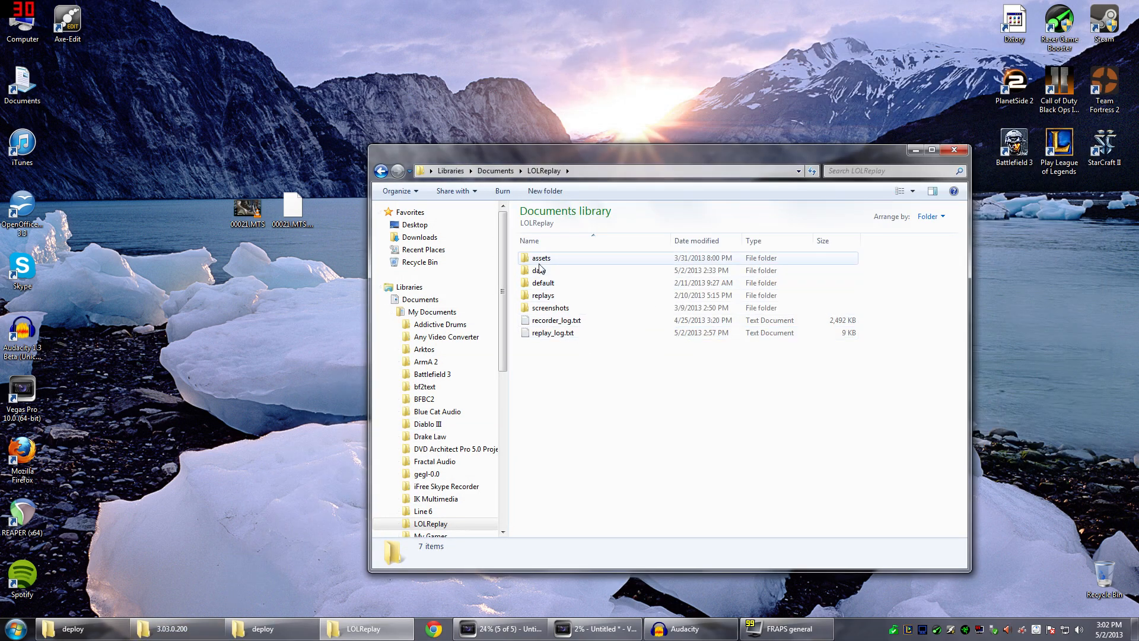
Review the patch-version folders in LOLReplay\data and launch LOLReplay
{"action": "double_click", "coordinate": [541, 271]}
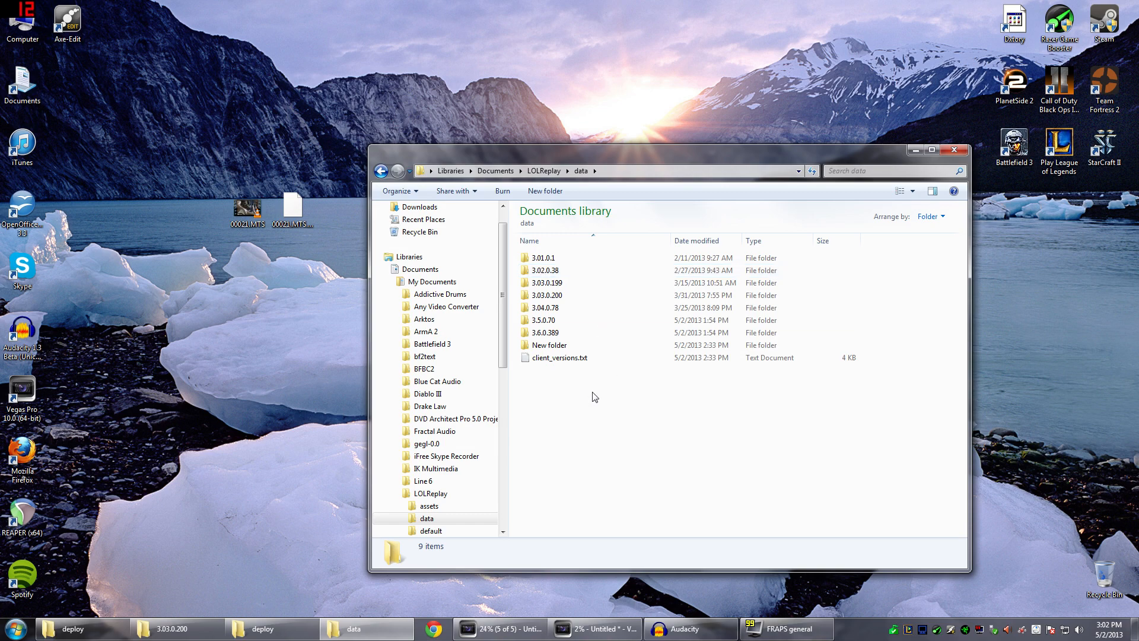
{"action": "mouse_move", "coordinate": [571, 402]}
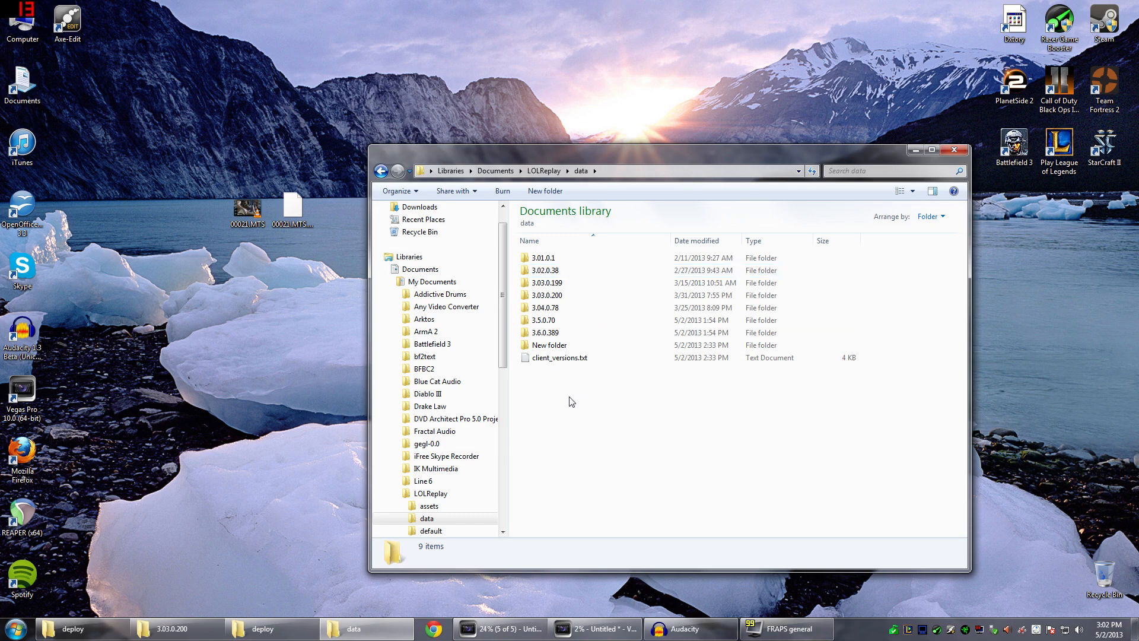
{"action": "left_click", "coordinate": [545, 333]}
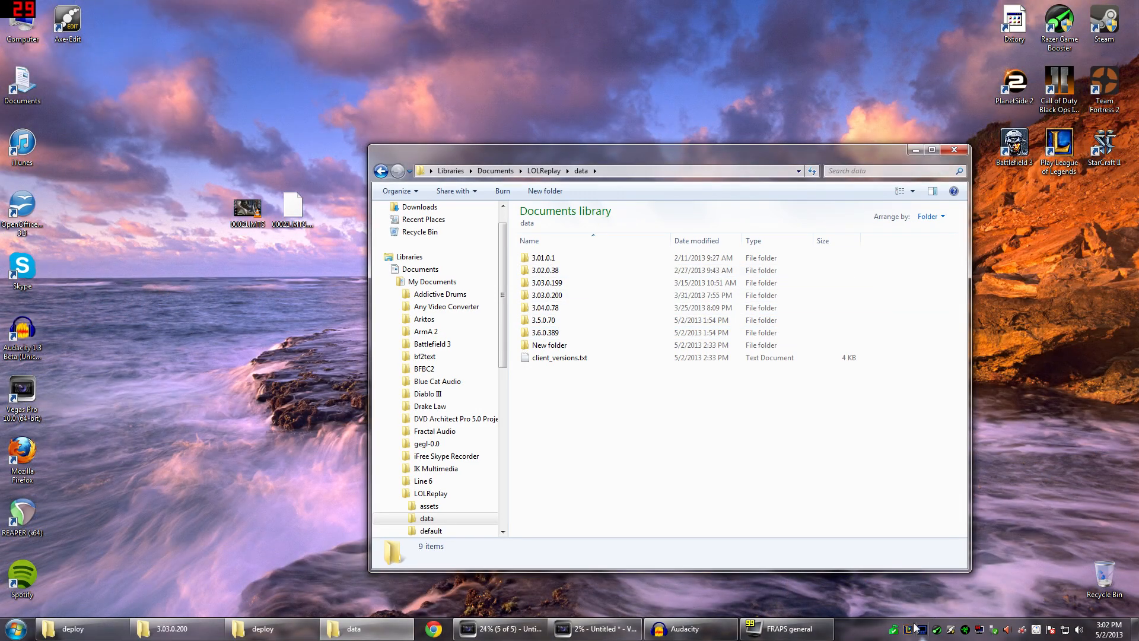
{"action": "left_click", "coordinate": [839, 629]}
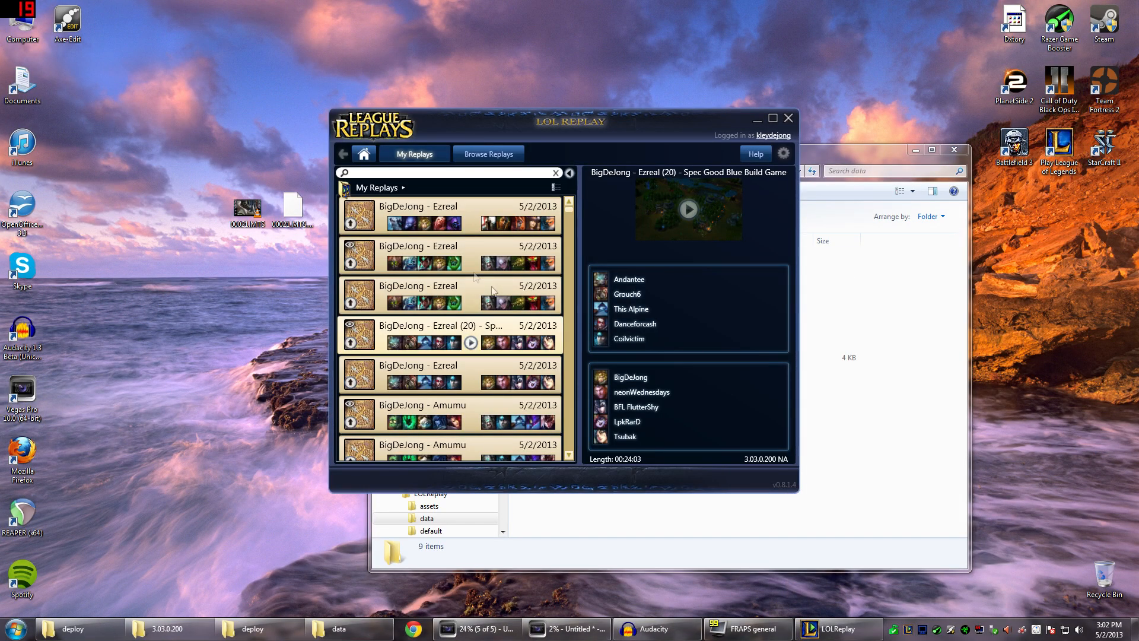
Check each replay's version in My Replays, ending on the Taric replay at patch 3.6.0.389
{"action": "left_click", "coordinate": [418, 206]}
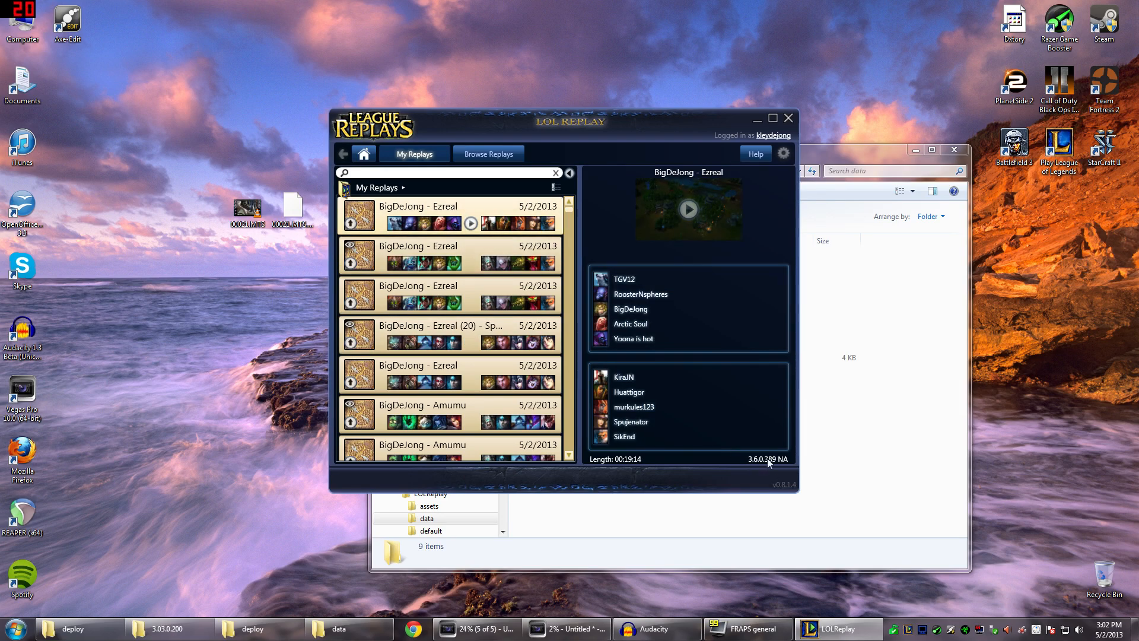
{"action": "mouse_move", "coordinate": [768, 537]}
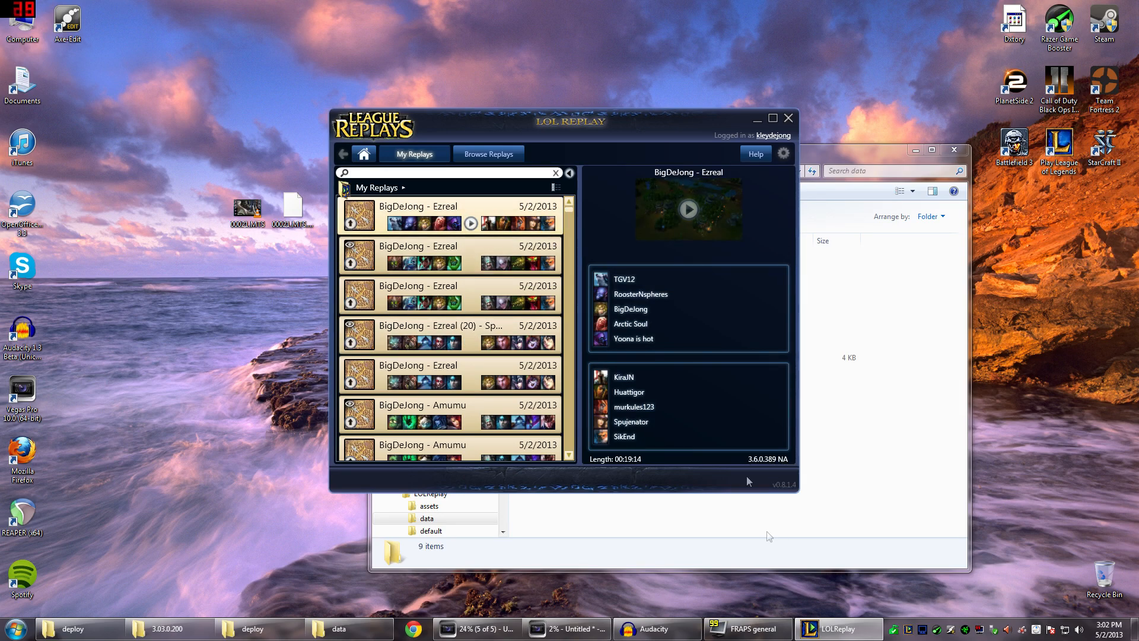
{"action": "mouse_move", "coordinate": [443, 215]}
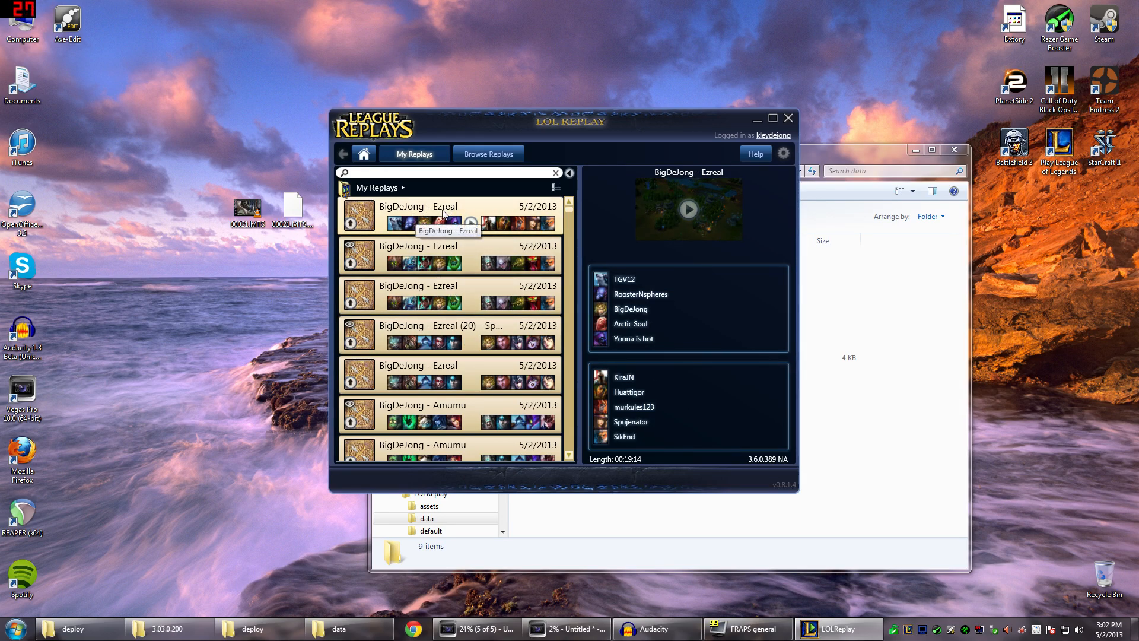
{"action": "left_click", "coordinate": [449, 255]}
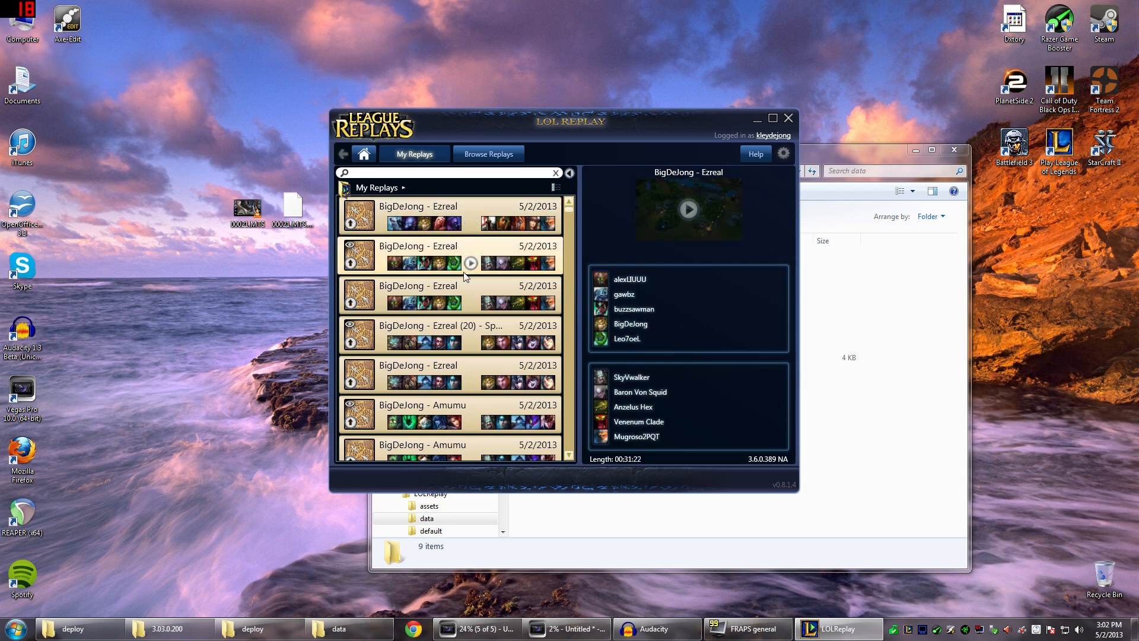
{"action": "left_click", "coordinate": [451, 335]}
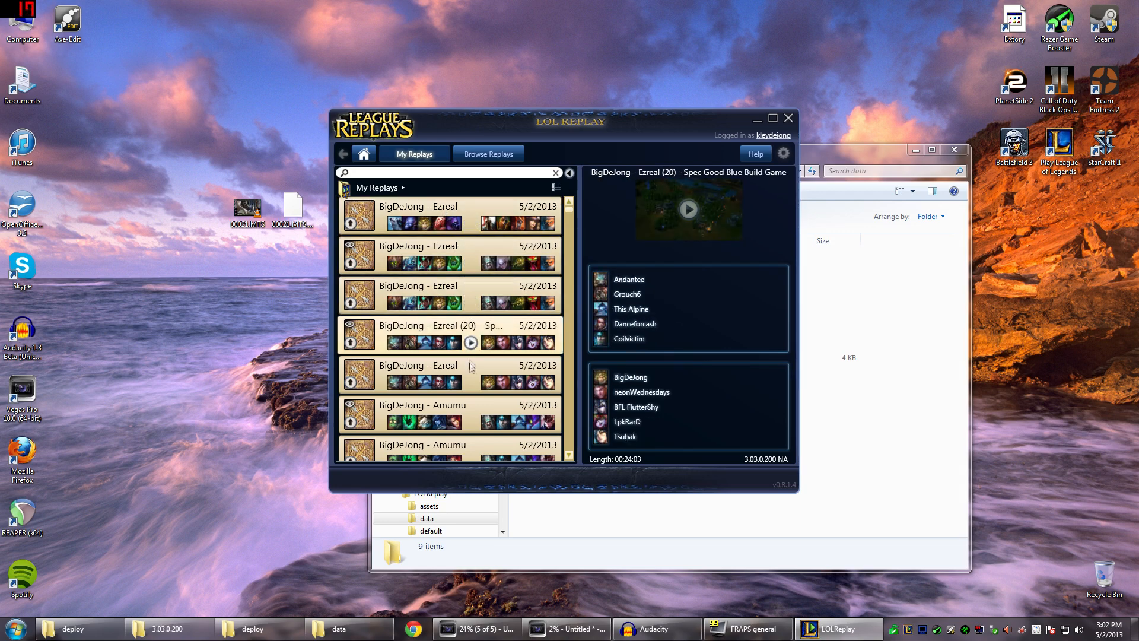
{"action": "left_click", "coordinate": [451, 405]}
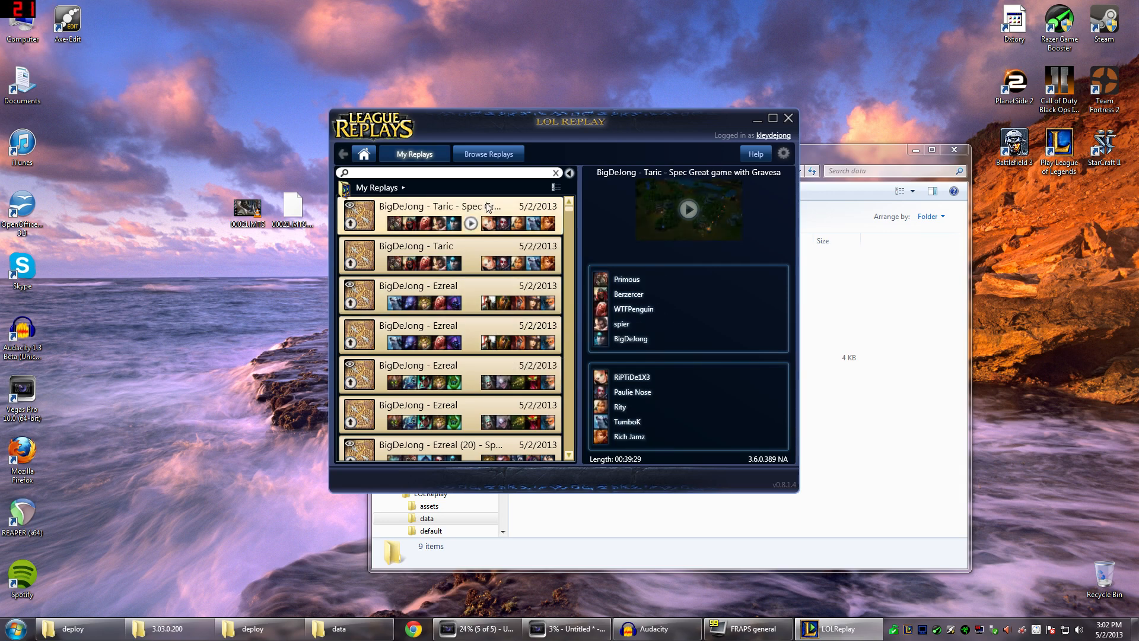
{"action": "mouse_move", "coordinate": [722, 372]}
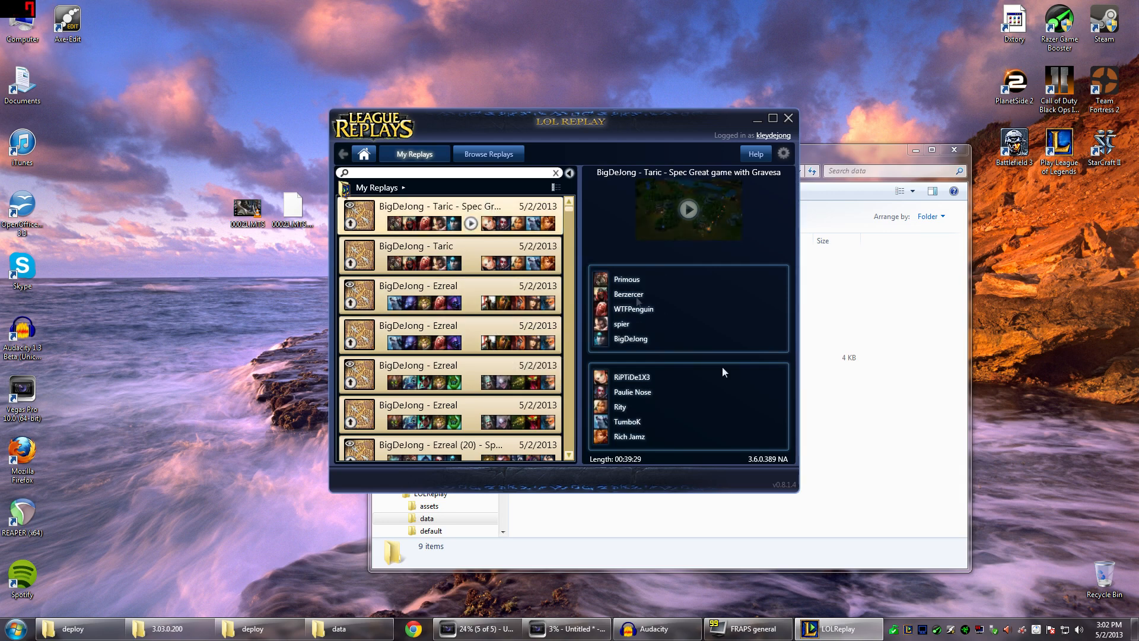
{"action": "mouse_move", "coordinate": [608, 296]}
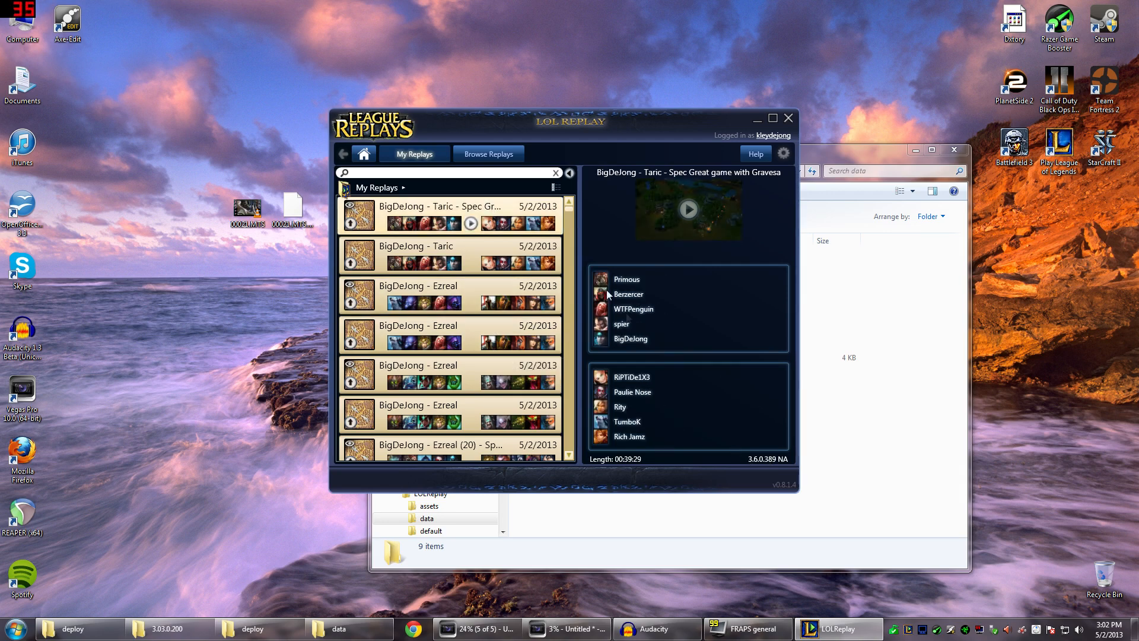
{"action": "mouse_move", "coordinate": [750, 464]}
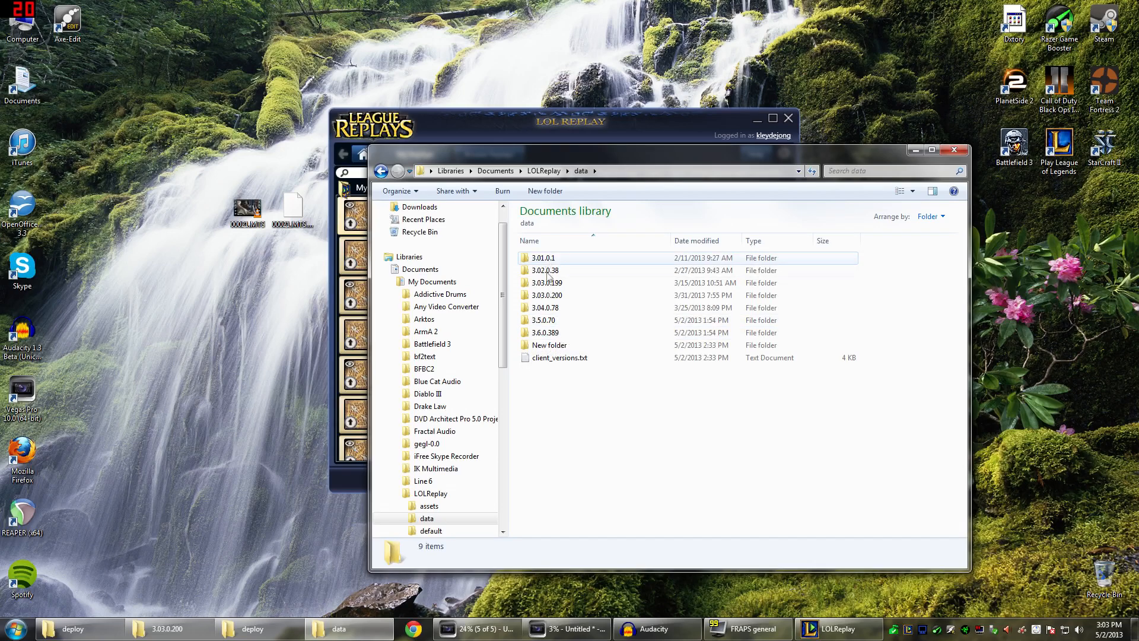
Confirm 3.6.0.389 holds League of Legends.exe, delete the empty New folder, return to LOLReplay
{"action": "left_click", "coordinate": [544, 332]}
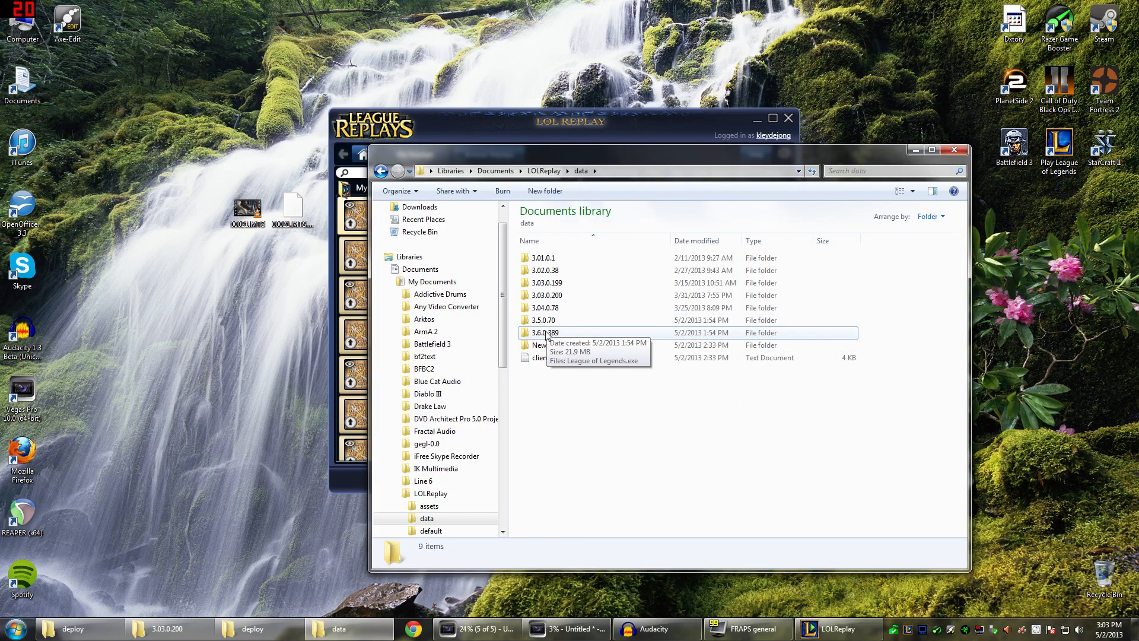
{"action": "double_click", "coordinate": [542, 333]}
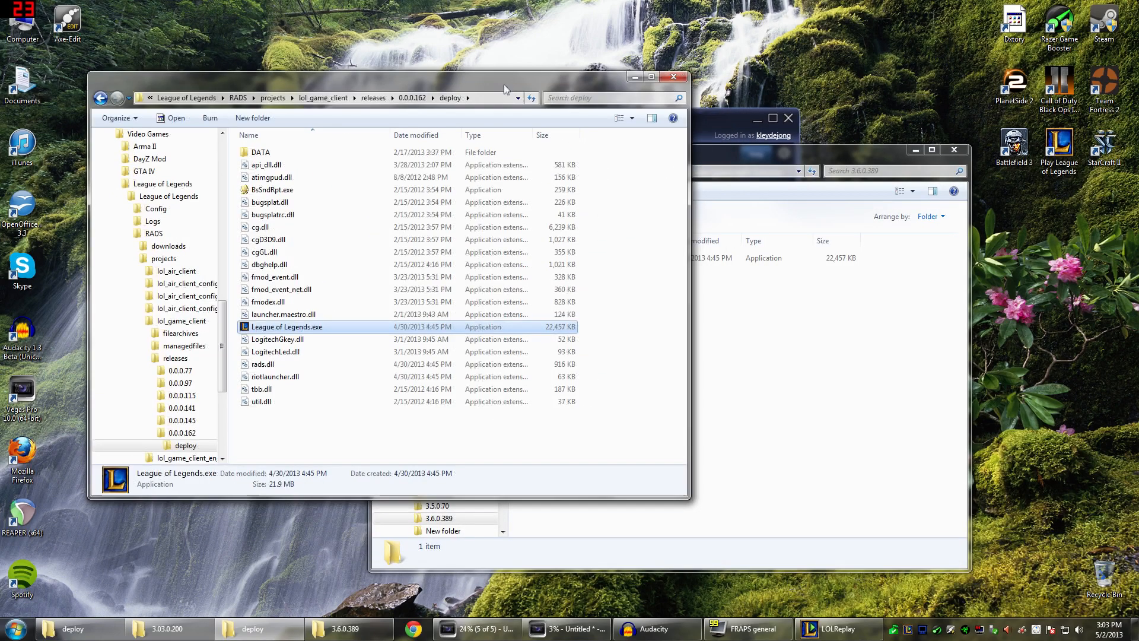
{"action": "mouse_move", "coordinate": [783, 156]}
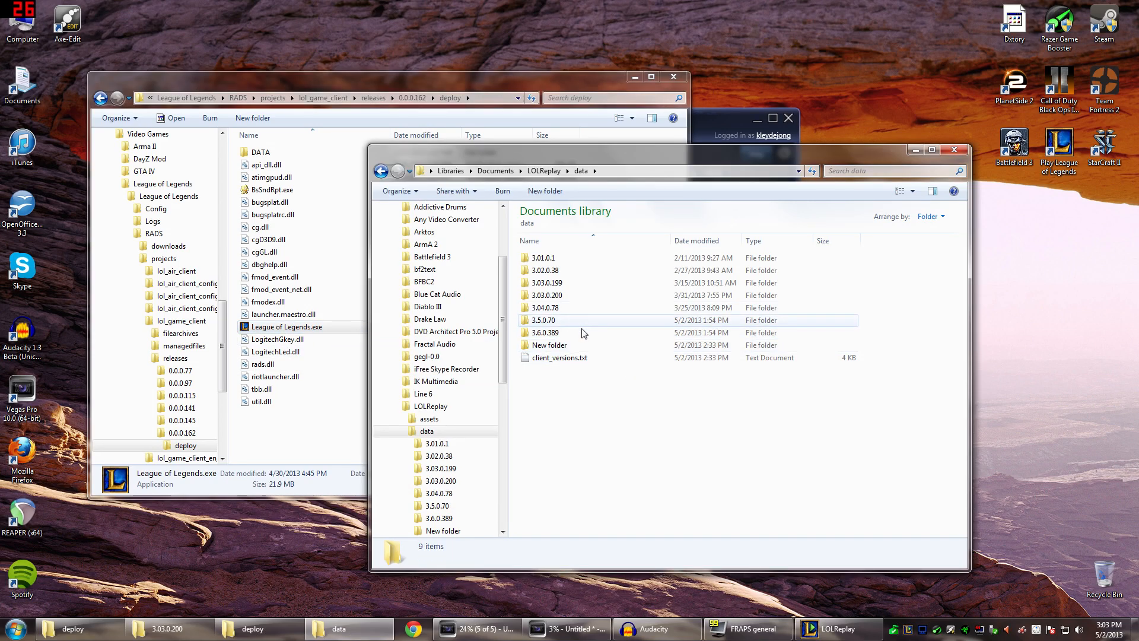
{"action": "right_click", "coordinate": [550, 345]}
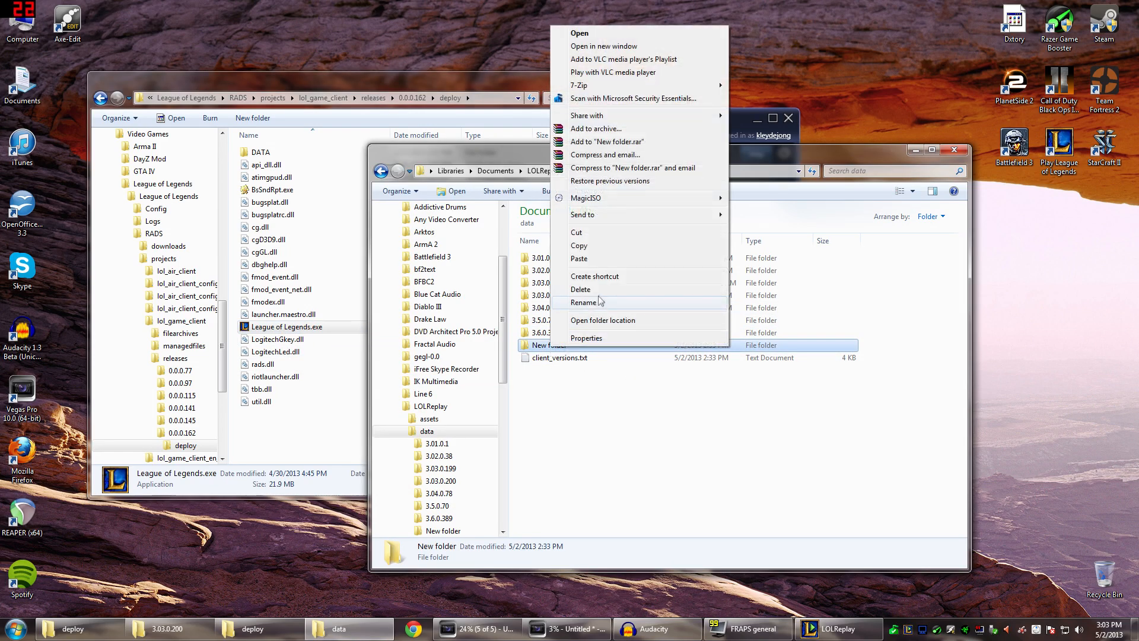
{"action": "left_click", "coordinate": [580, 289]}
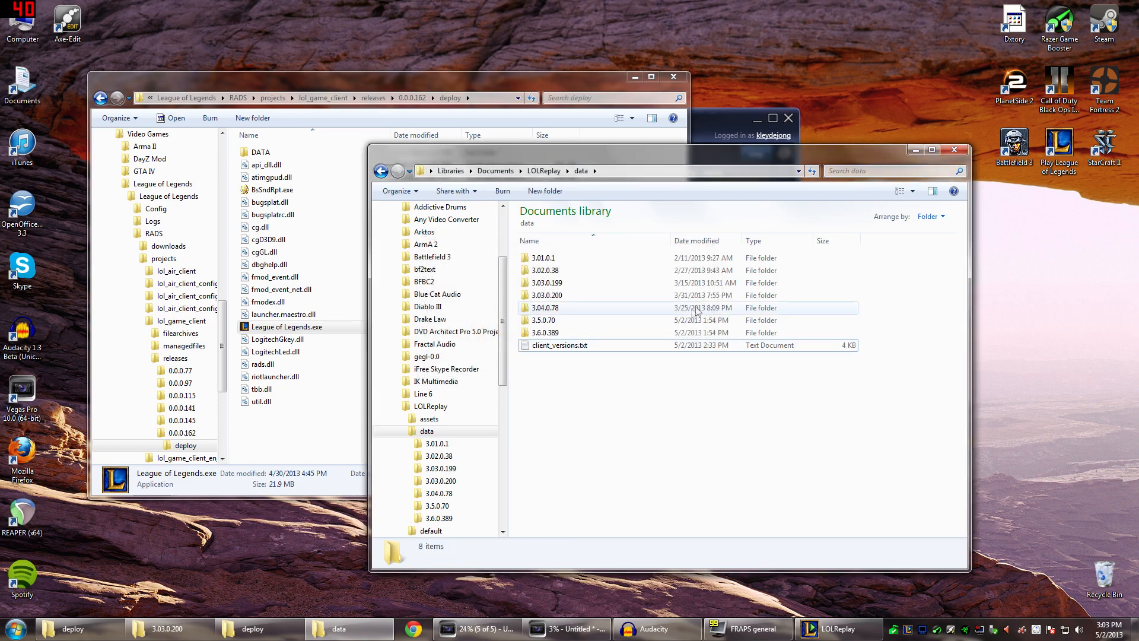
{"action": "left_click", "coordinate": [835, 629]}
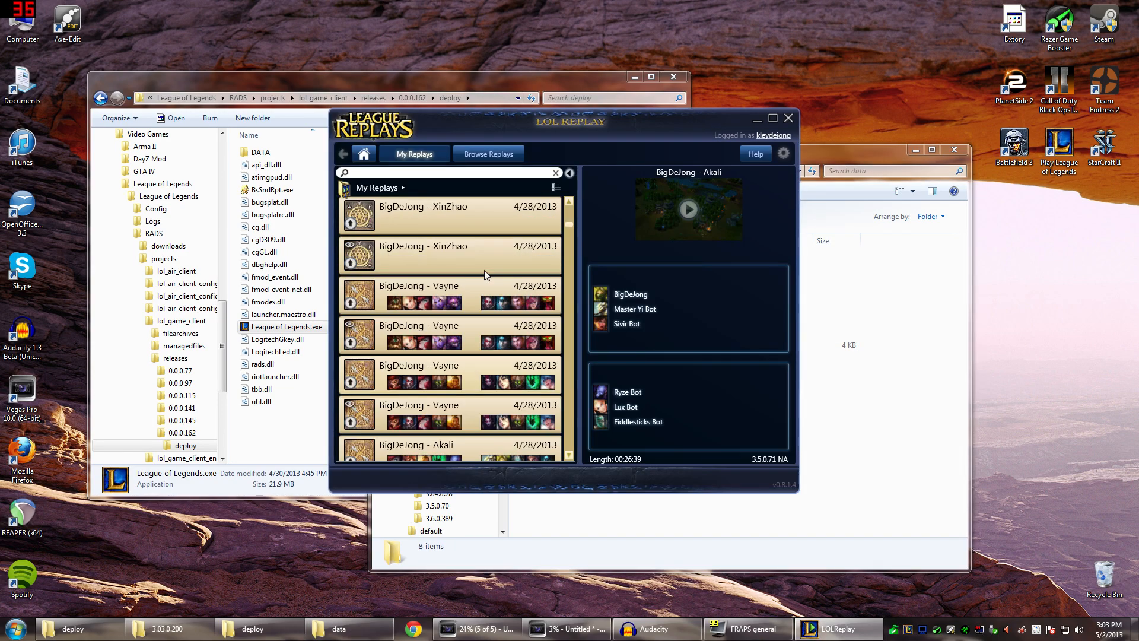
Repair the Taric spectator replay, changing its version from 3.6.0.389 to 3.03.0.200
{"action": "scroll", "scroll_direction": "down", "scroll_amount": 3}
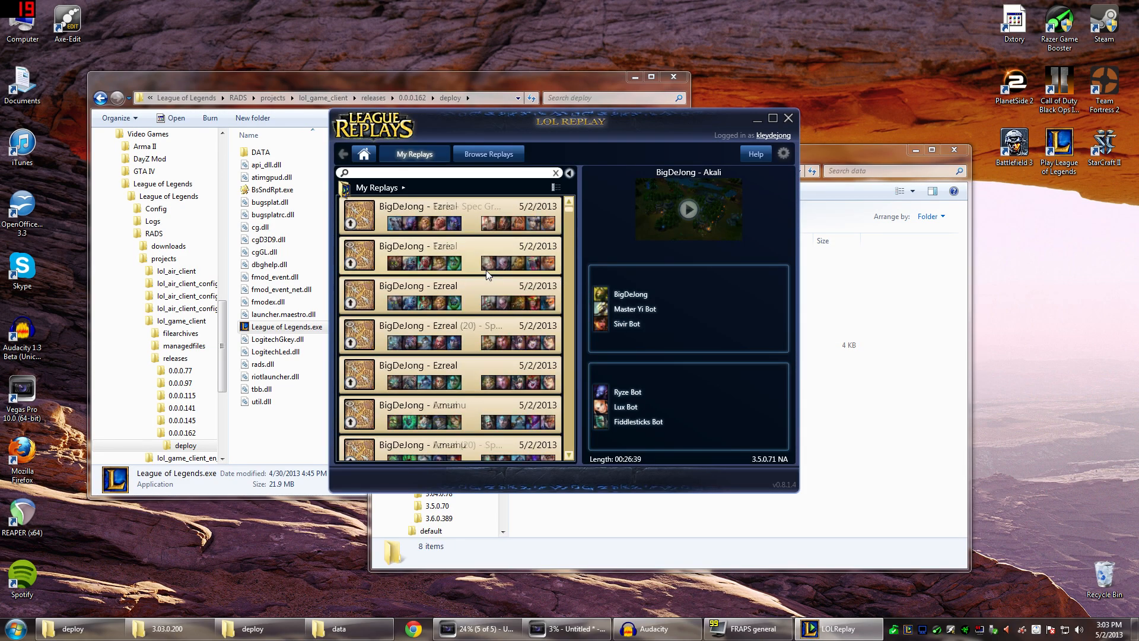
{"action": "right_click", "coordinate": [435, 215]}
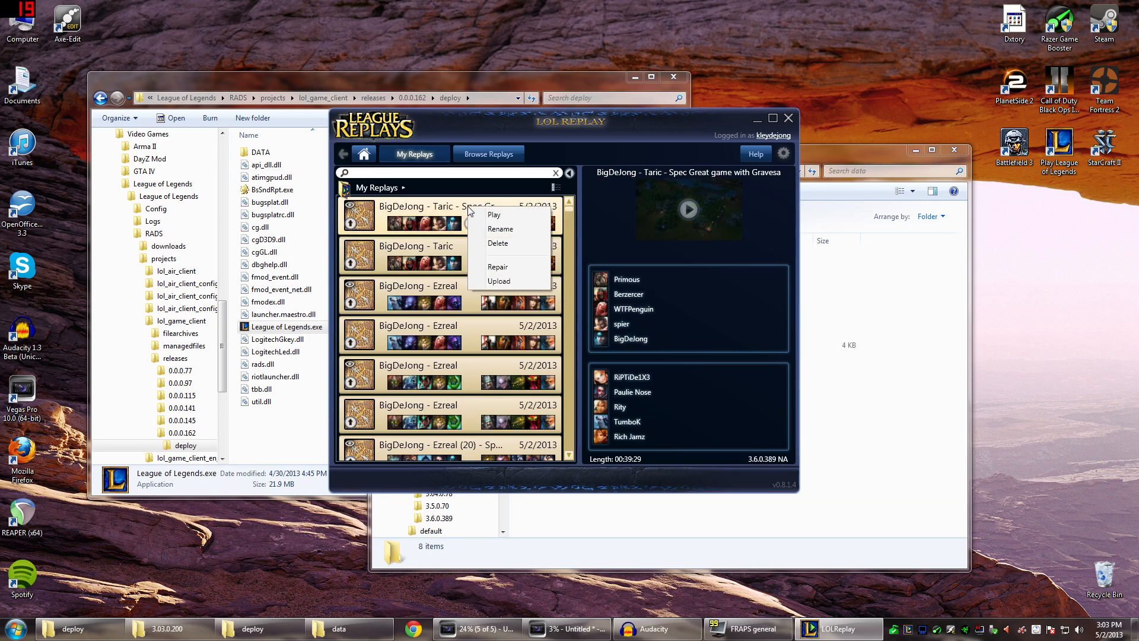
{"action": "left_click", "coordinate": [497, 267]}
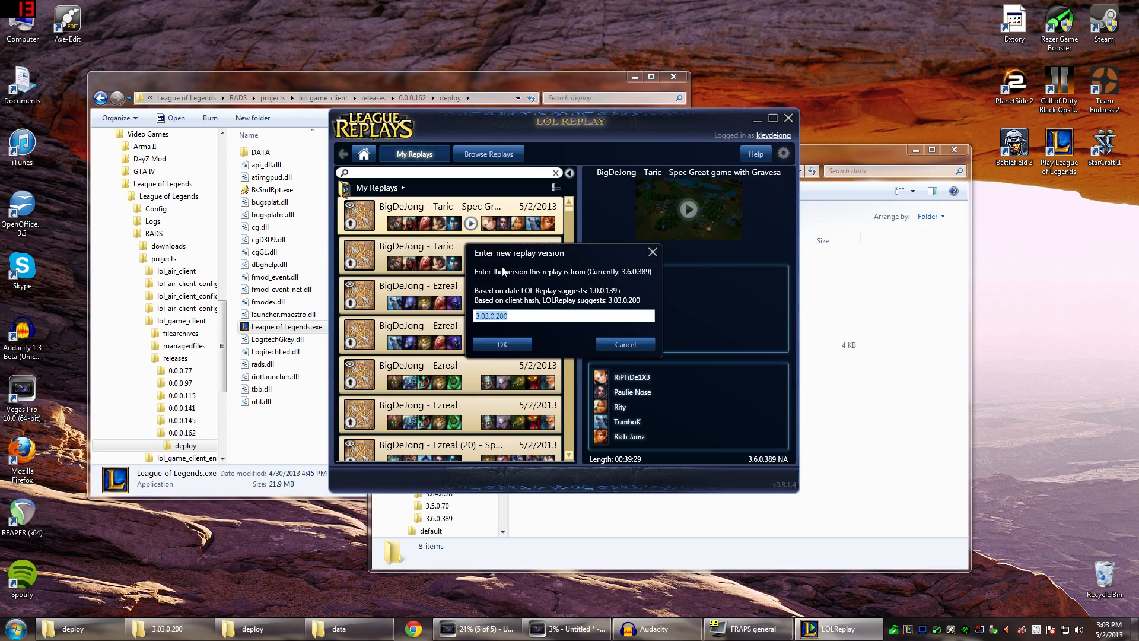
{"action": "left_click", "coordinate": [501, 344]}
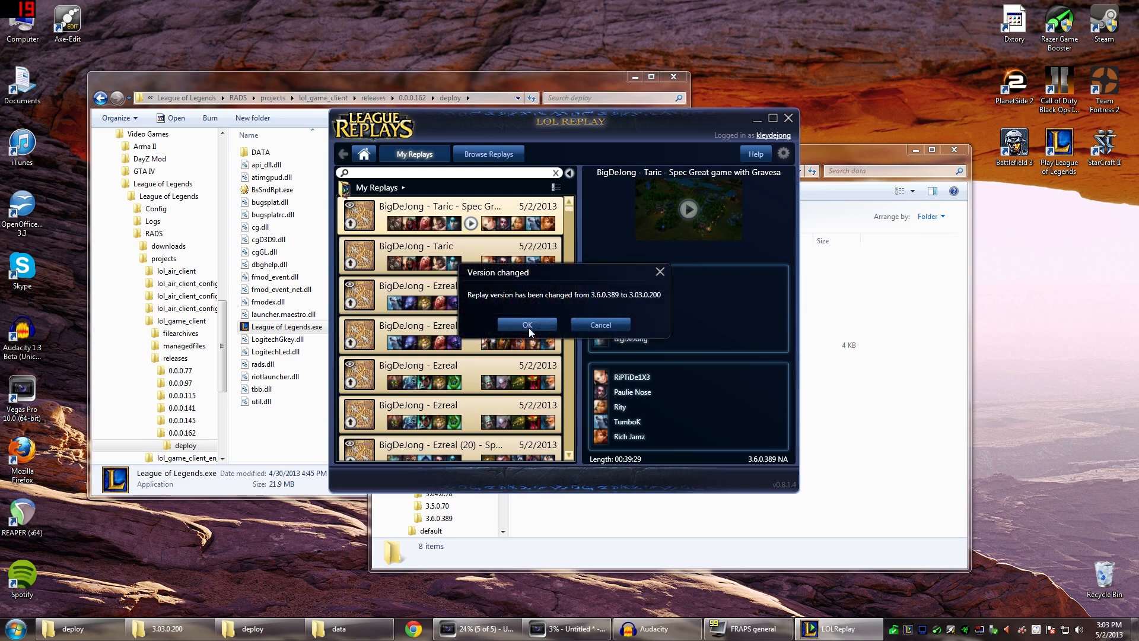
{"action": "left_click", "coordinate": [527, 325]}
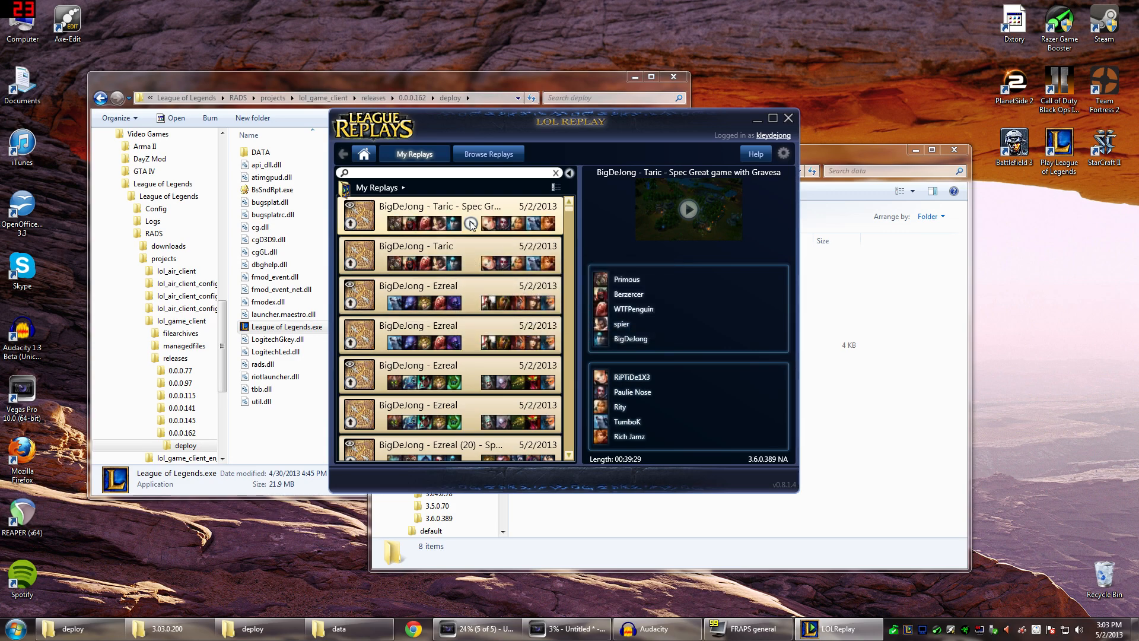
{"action": "mouse_move", "coordinate": [471, 224]}
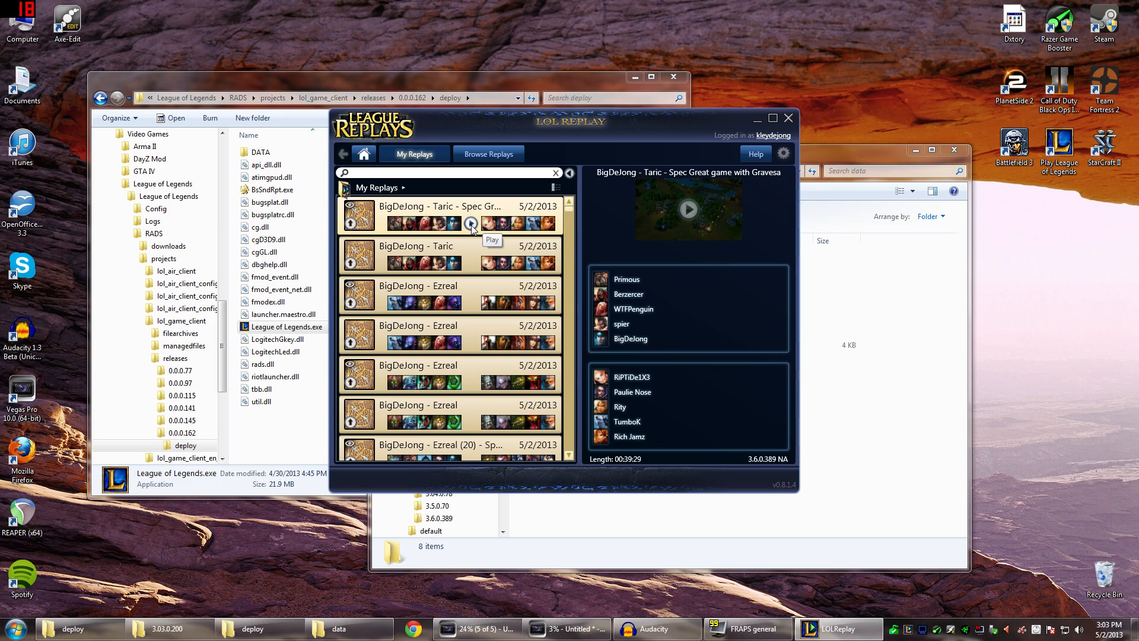
{"action": "mouse_move", "coordinate": [474, 231]}
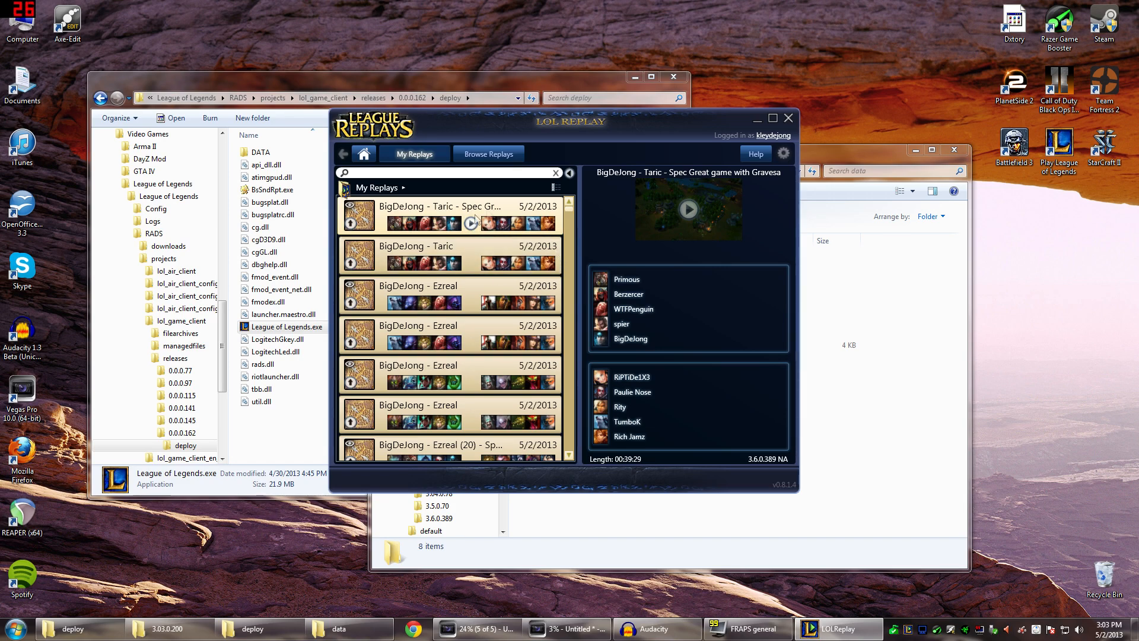
{"action": "mouse_move", "coordinate": [486, 233]}
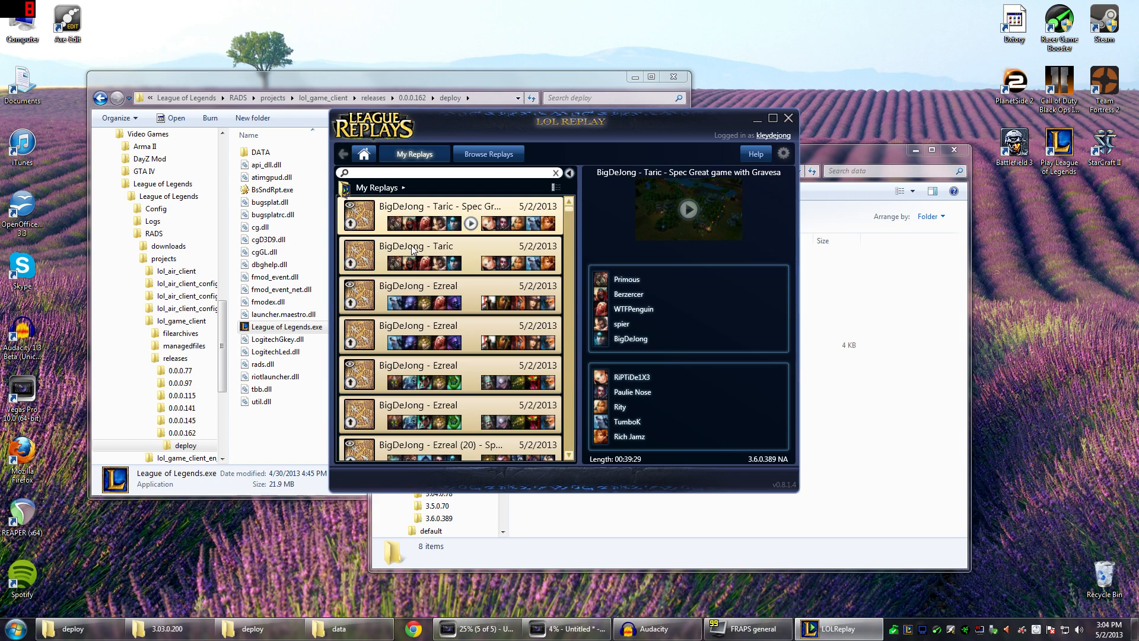
{"action": "mouse_move", "coordinate": [899, 423]}
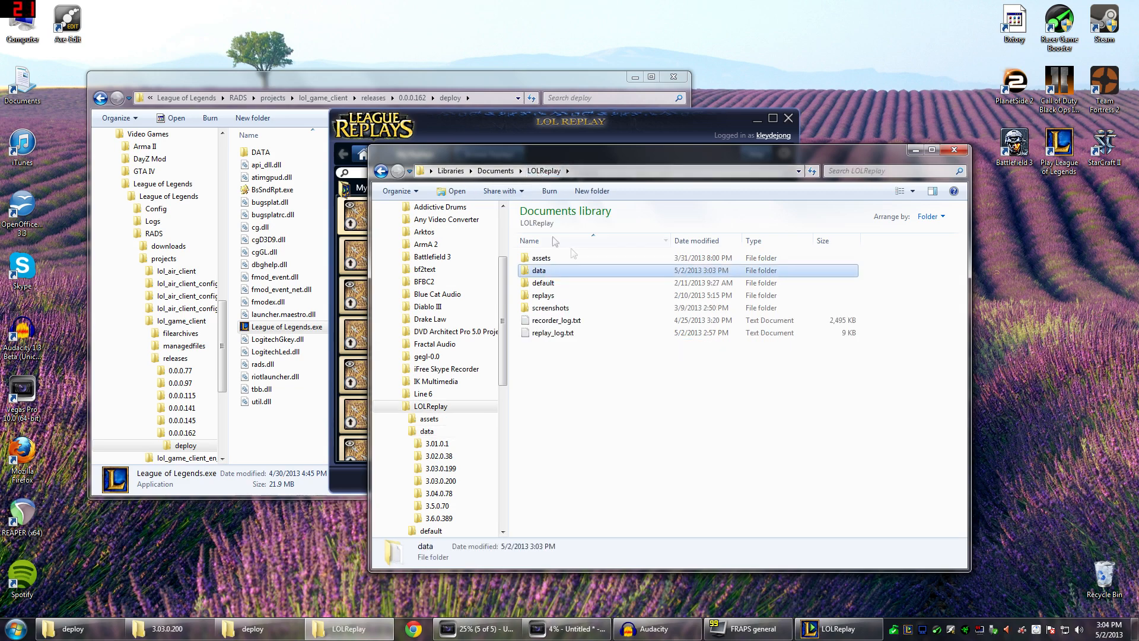
Reopen the data folder with its eight items
{"action": "double_click", "coordinate": [539, 271]}
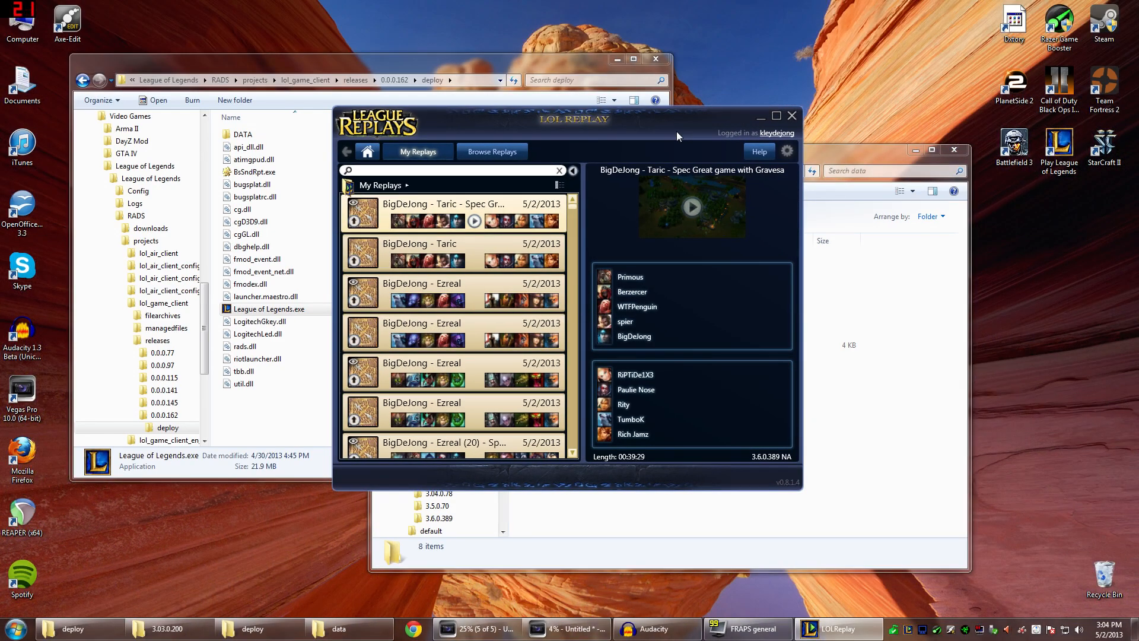
{"action": "mouse_move", "coordinate": [694, 99]}
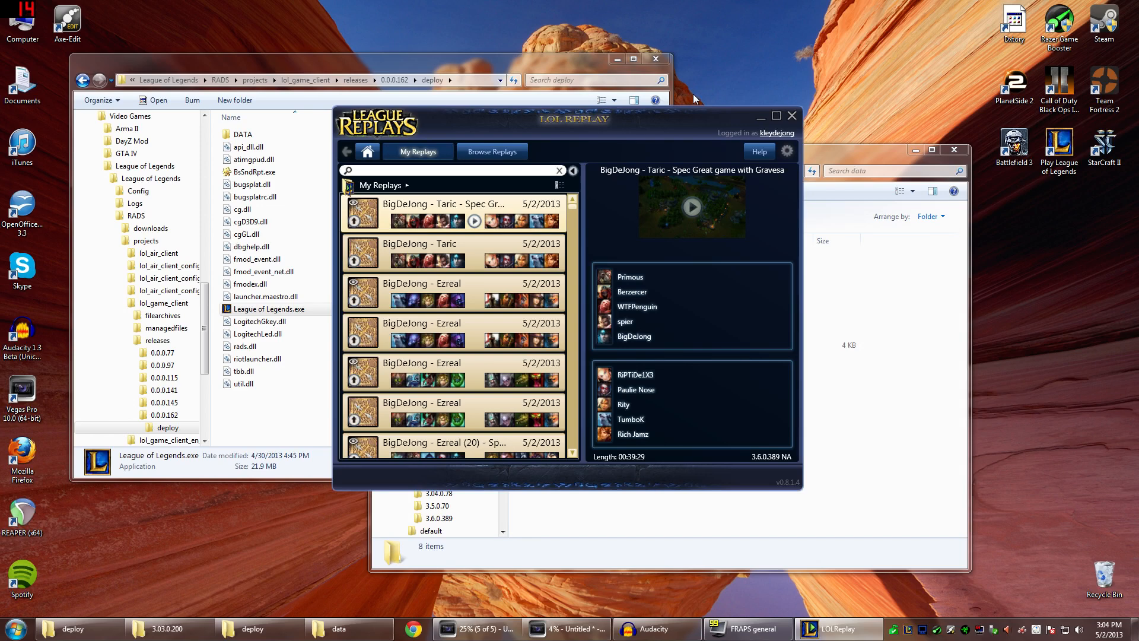